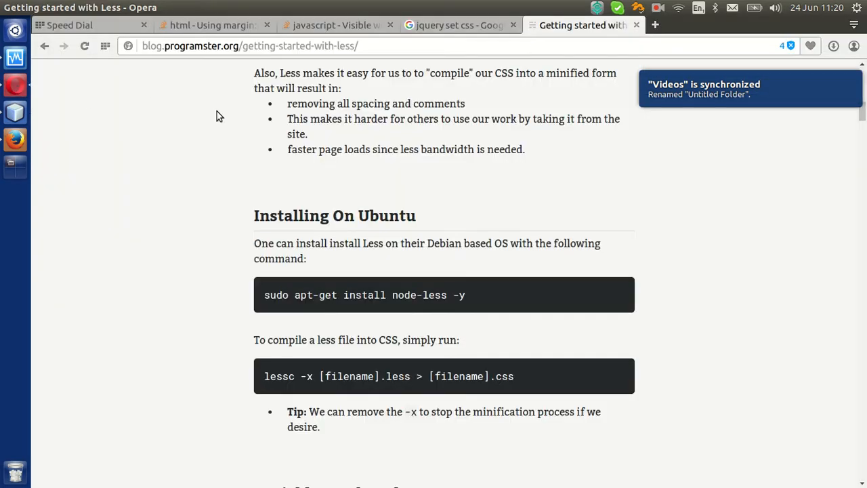
- Scroll the 'Getting started with Less' post to the Installing On Ubuntu install and compile commands
scroll("up", 3)
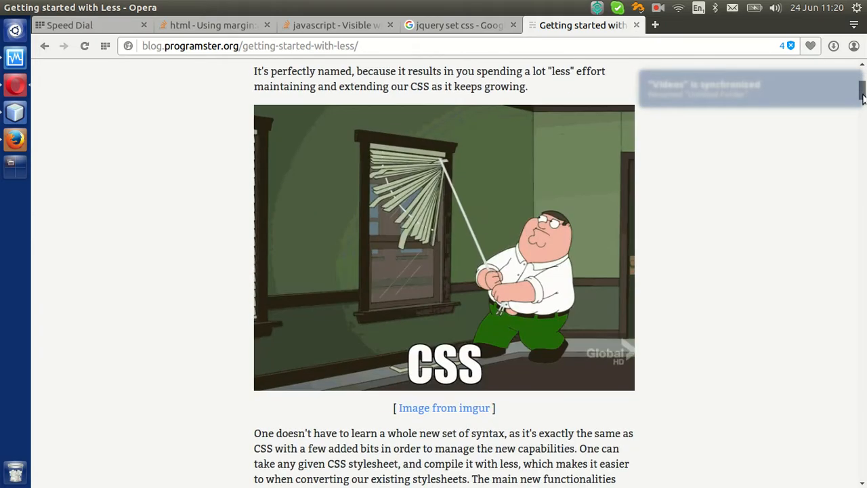
scroll("down", 3)
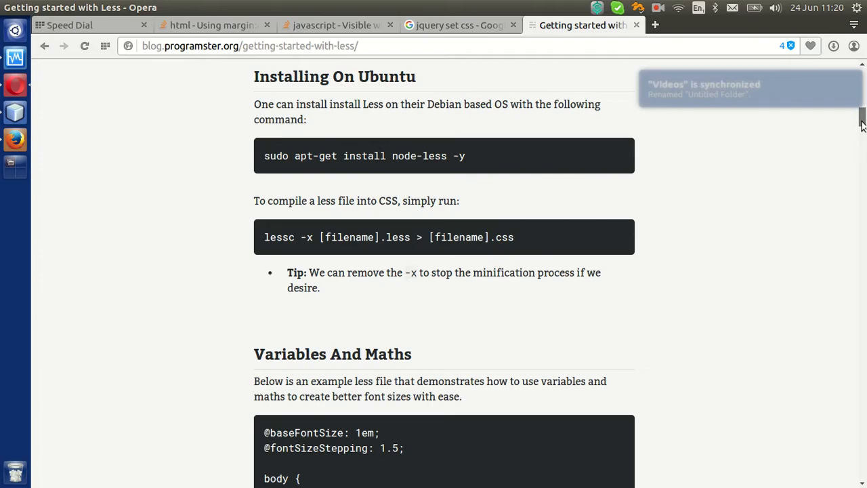
scroll("down", 3)
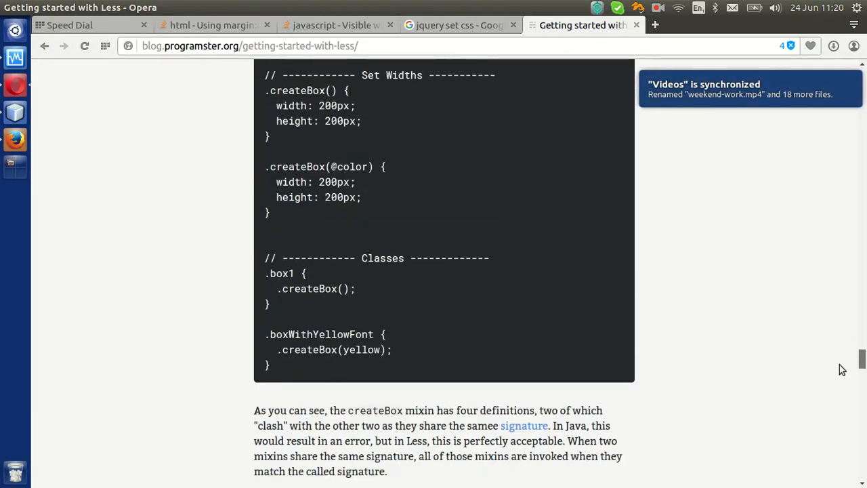
scroll("up", 3)
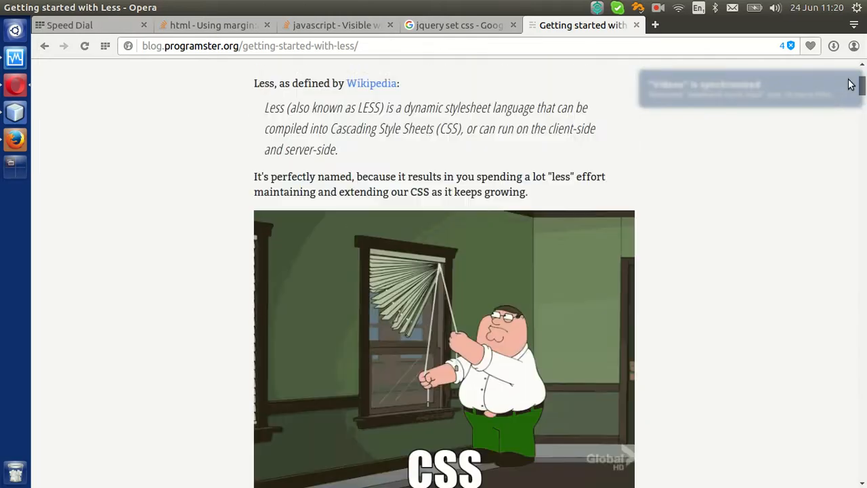
scroll("down", 3)
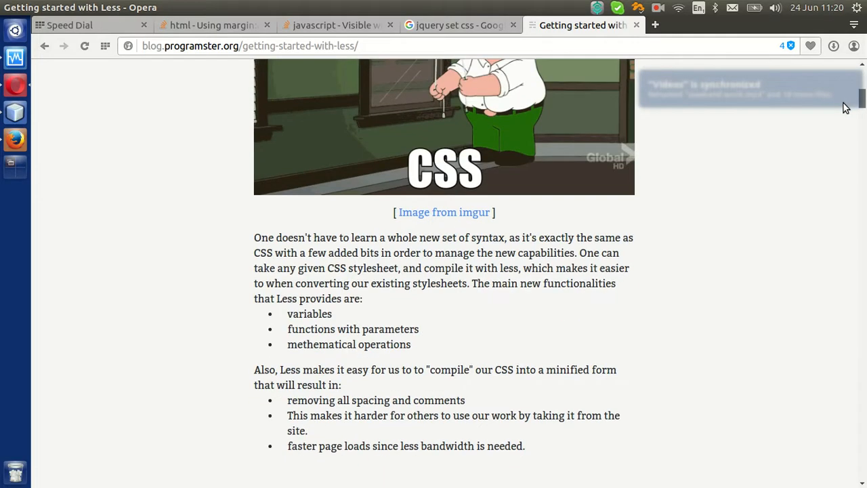
scroll("up", 3)
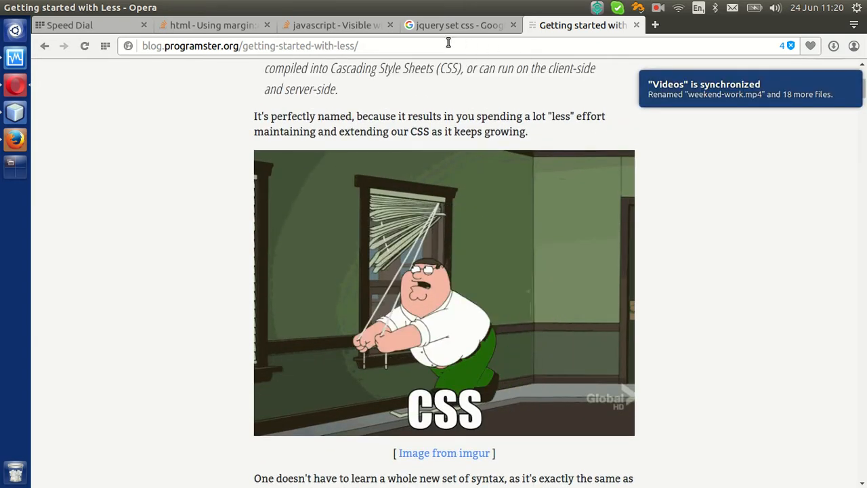
mouse_move(15, 112)
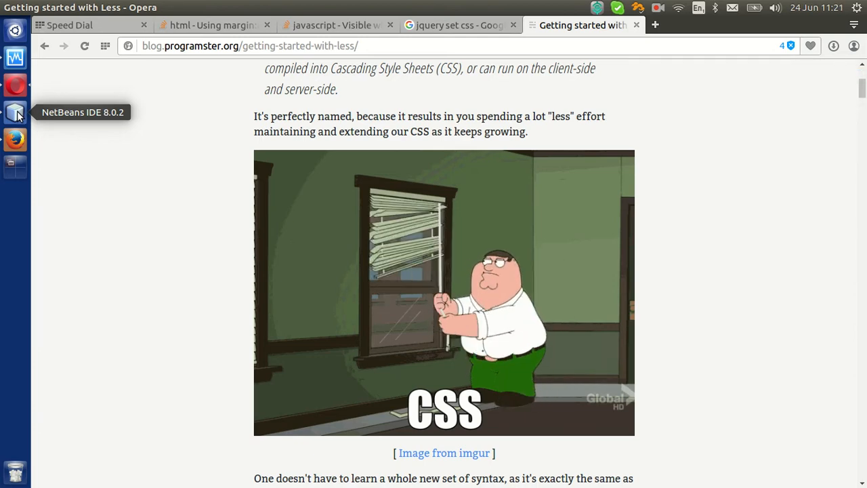
left_click(15, 112)
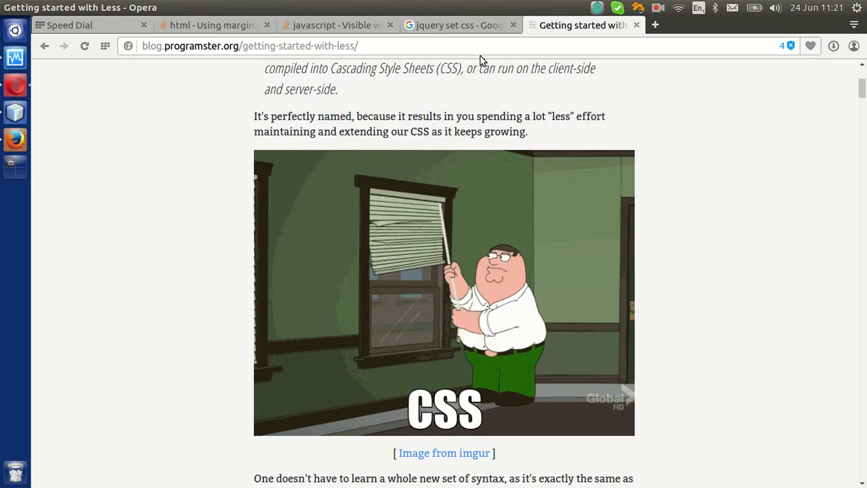
scroll("down", 3)
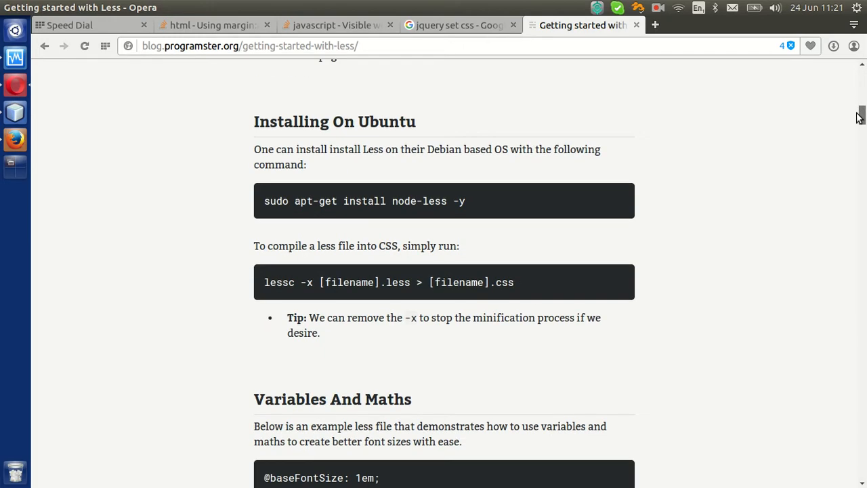
- Run 'sudo apt-get install node-less -y' with the sudo password, then start a 'which' lookup
triple_click(369, 201)
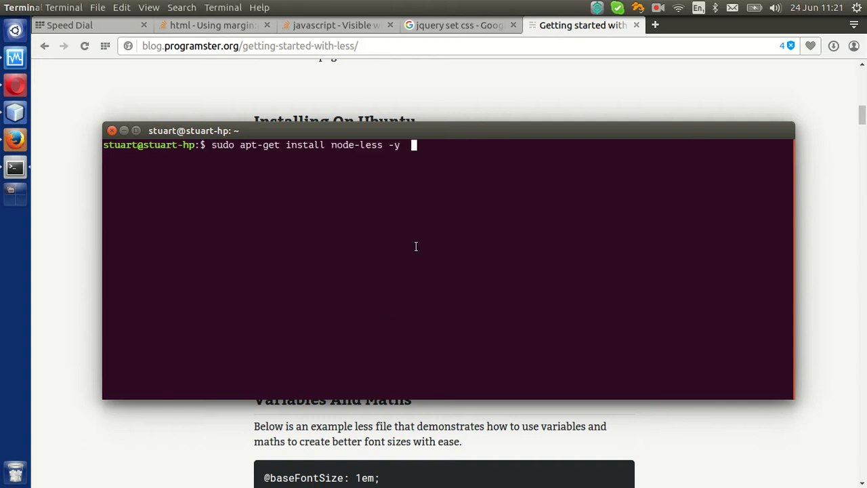
key("Return")
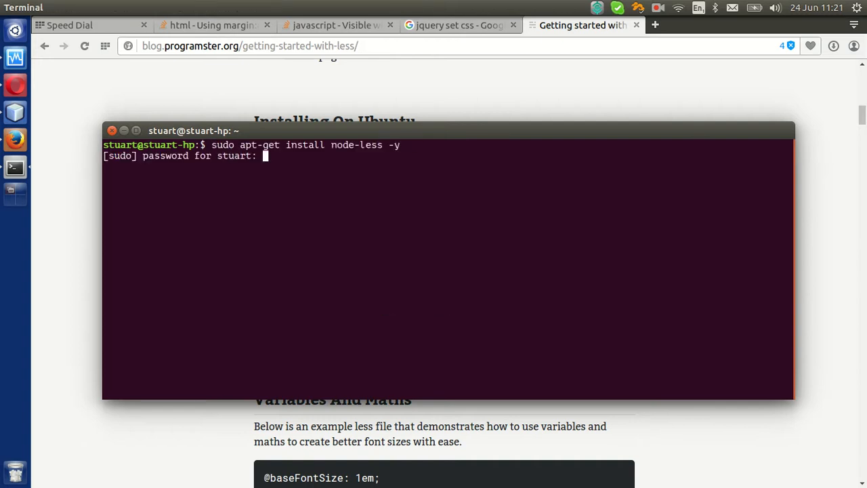
key("Return")
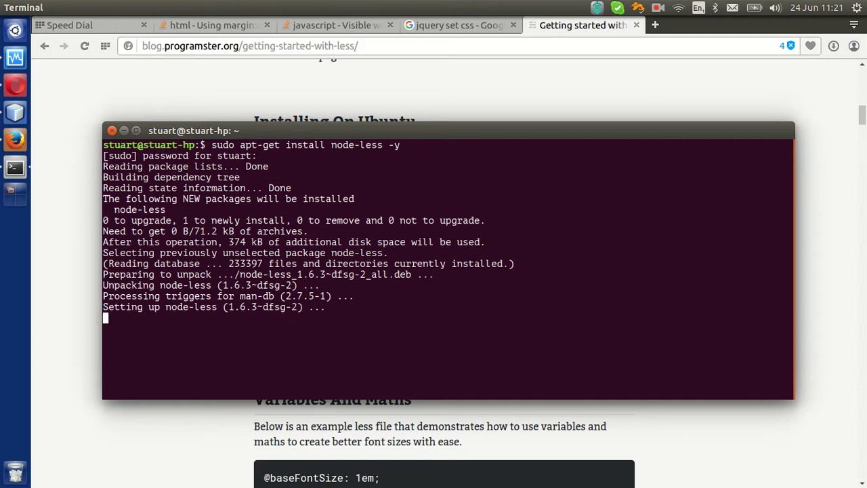
type("which")
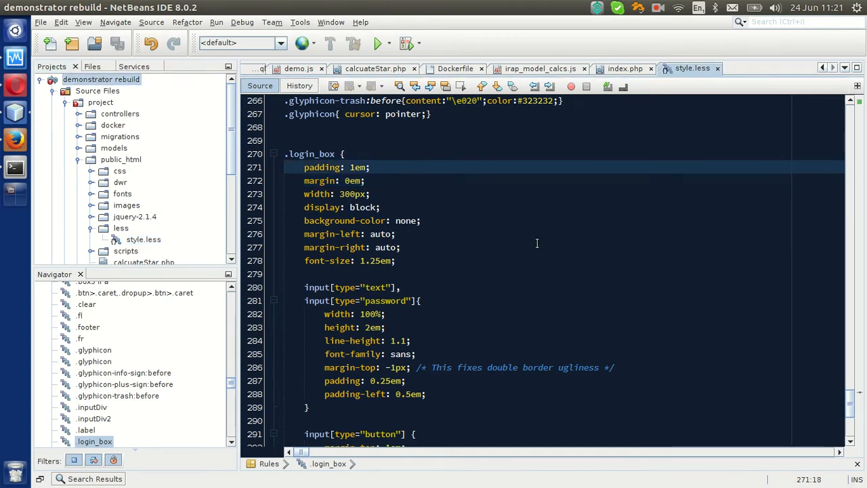
- Bring up the demonstrator rebuild project's CSS Preprocessors properties
left_click(420, 219)
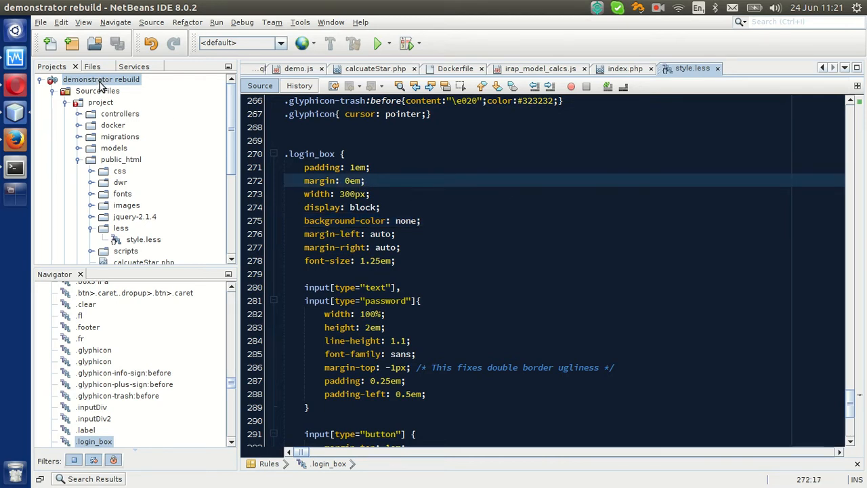
right_click(100, 79)
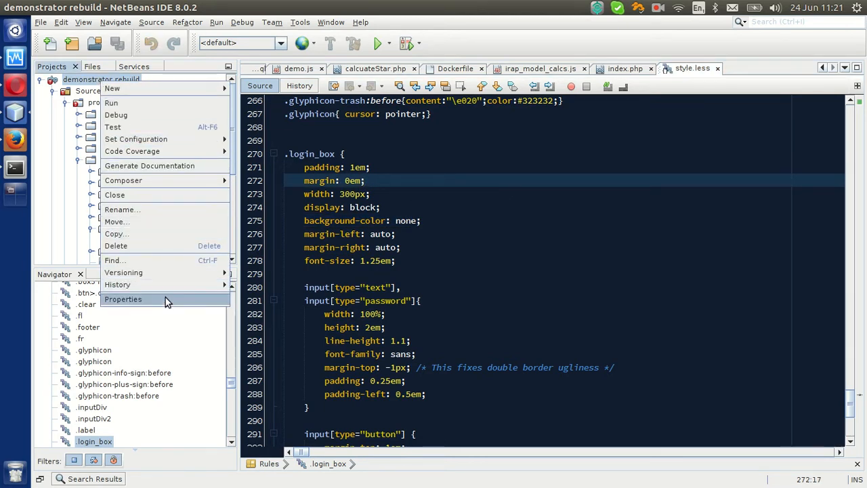
left_click(122, 300)
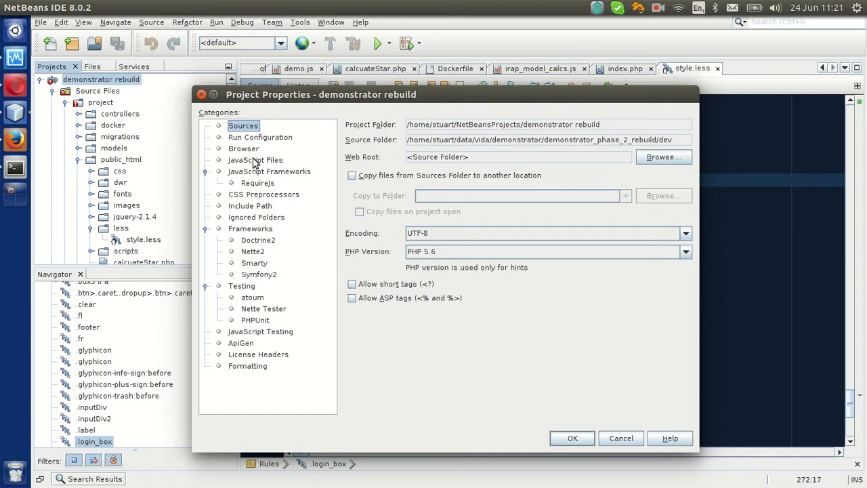
left_click(263, 195)
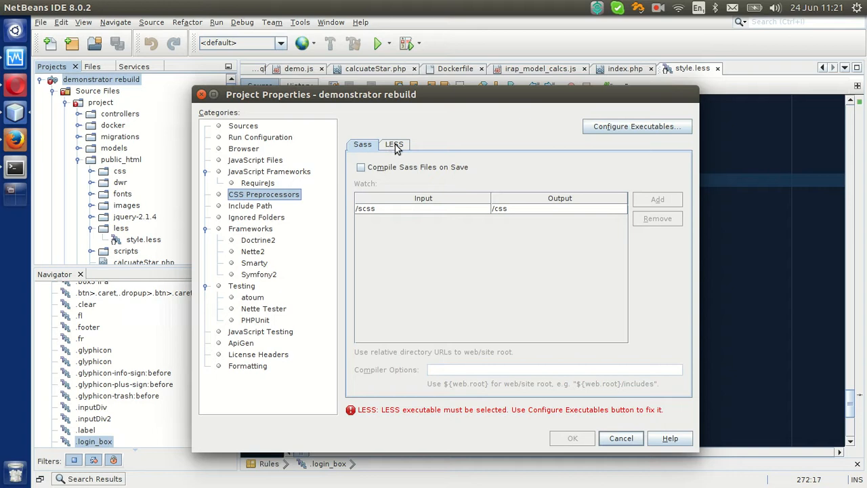
- Enable Compile LESS Files on Save and go to Configure Executables
left_click(395, 144)
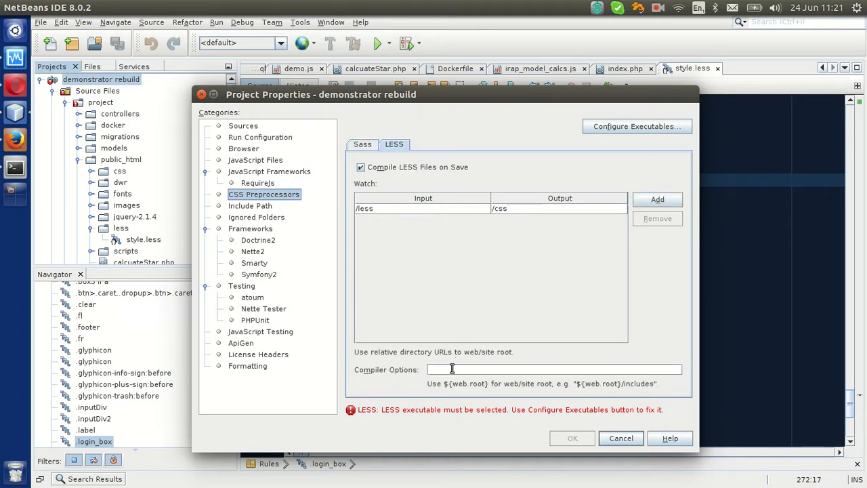
left_click(636, 126)
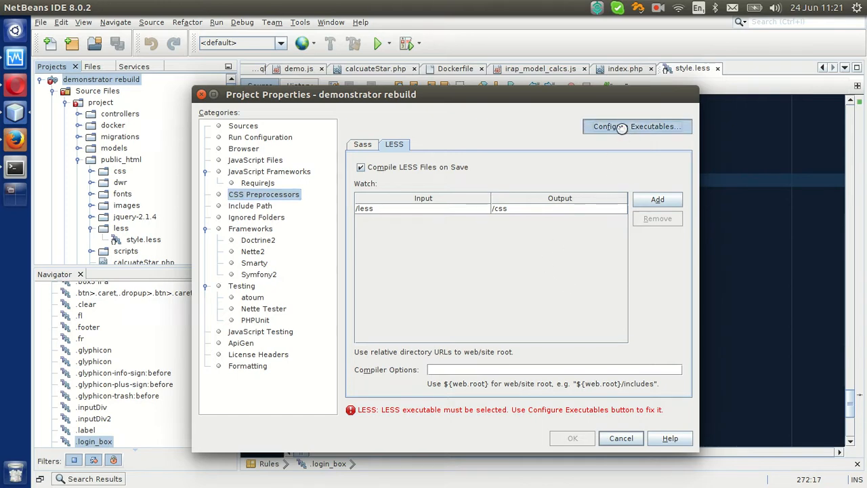
left_click(637, 126)
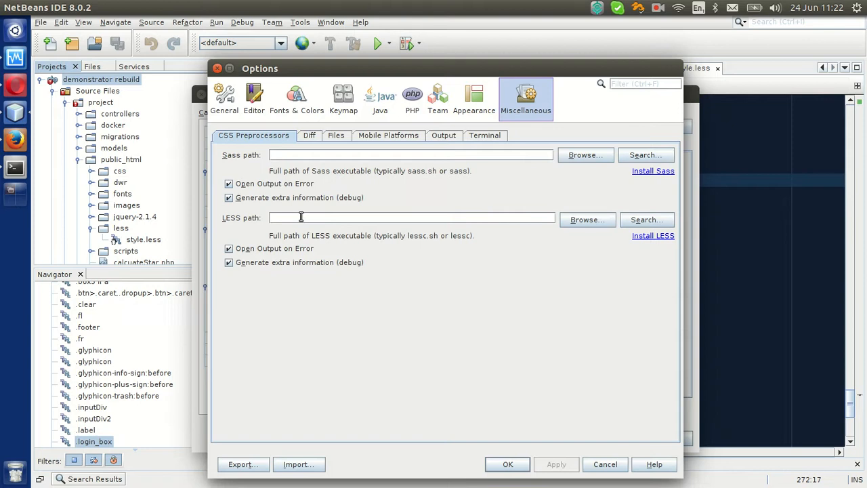
- Set the LESS executable path to /usr/bin/lessc and accept the project's LESS settings
type("/usr/bin/lessc")
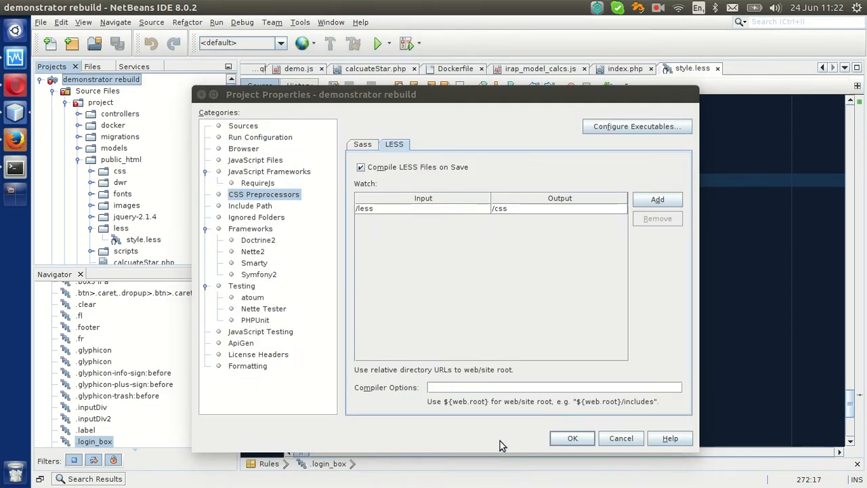
left_click(572, 438)
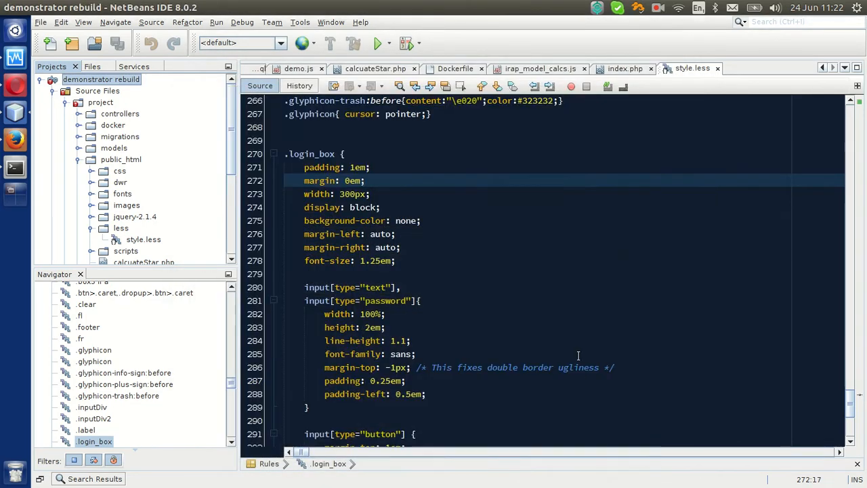
- Change the input[type="button"] padding in style.less to 0.7em and save the file
left_click(446, 233)
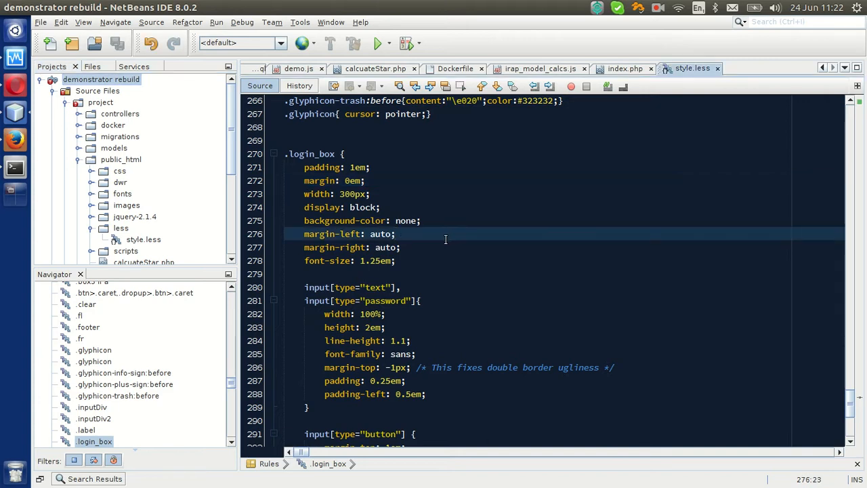
mouse_move(234, 157)
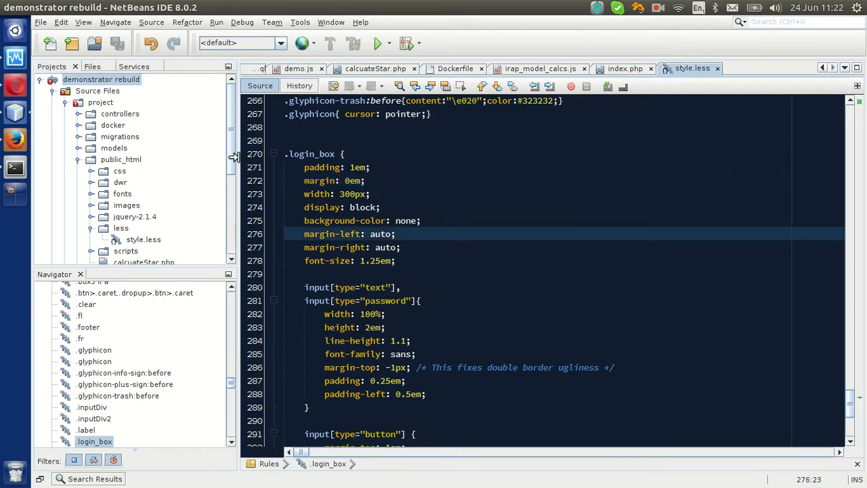
scroll("down", 3)
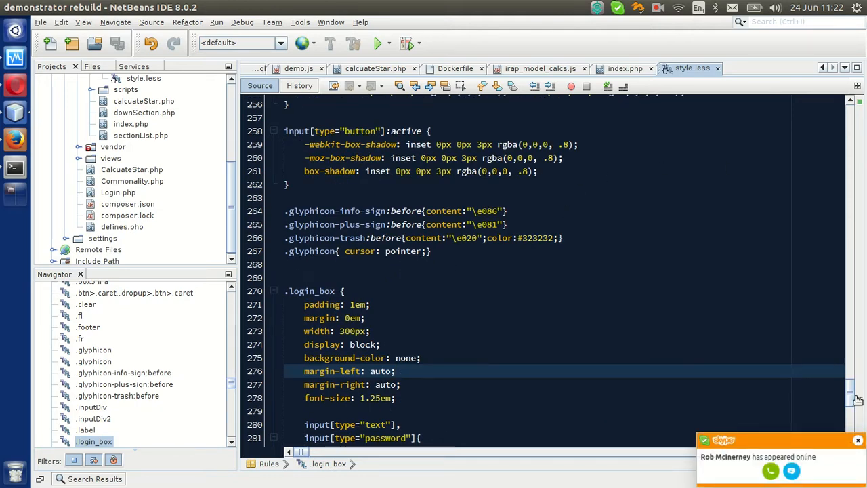
scroll("down", 3)
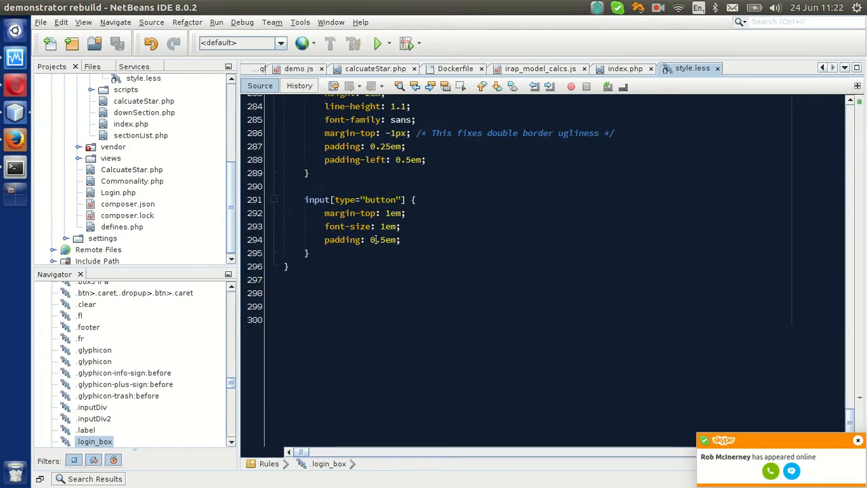
left_click(419, 238)
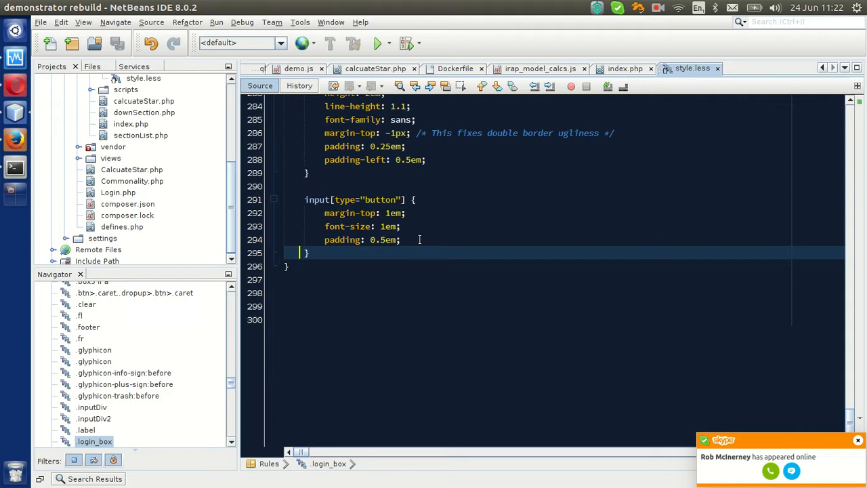
type("0.7em")
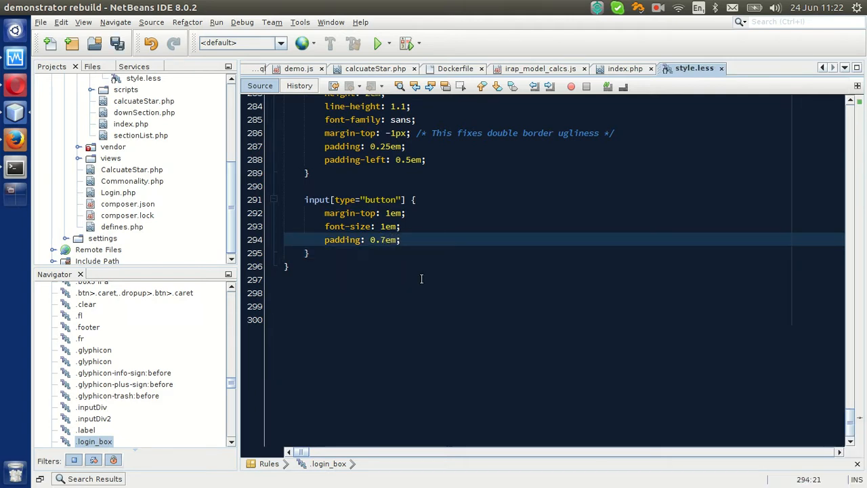
key("ctrl+s")
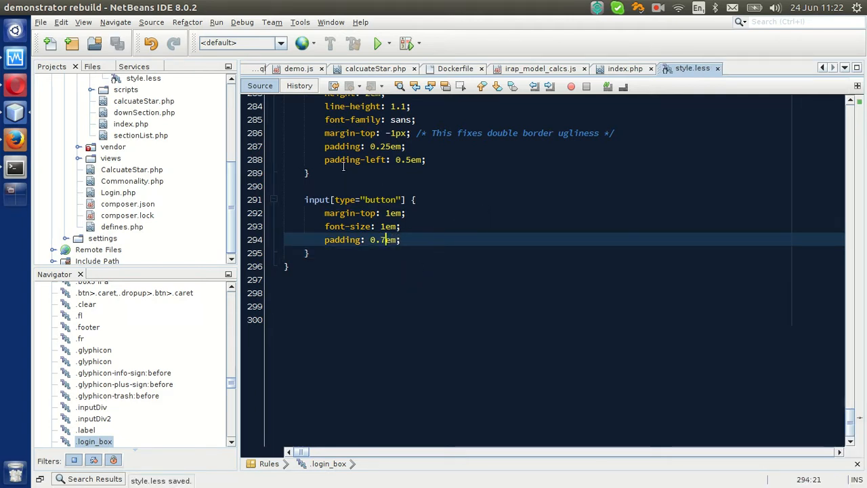
scroll("up", 3)
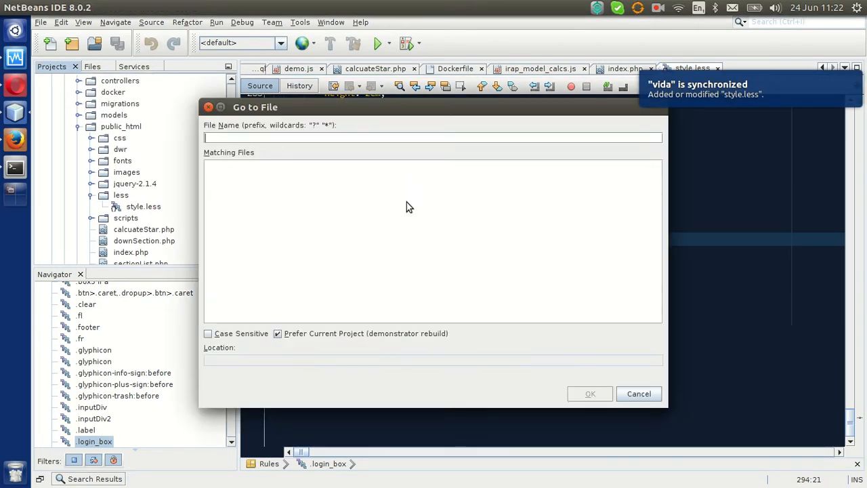
- Open style.css via Go to File, check its button rule still reads 0.5em, return to style.less
type("style.css")
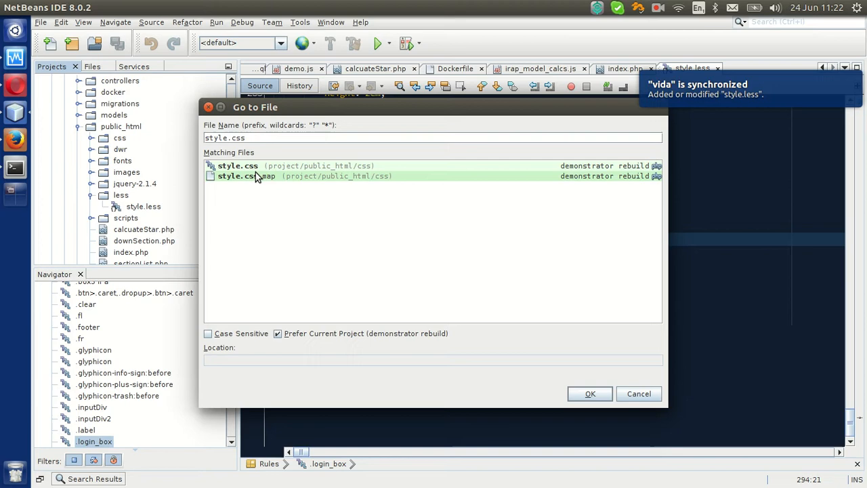
left_click(590, 393)
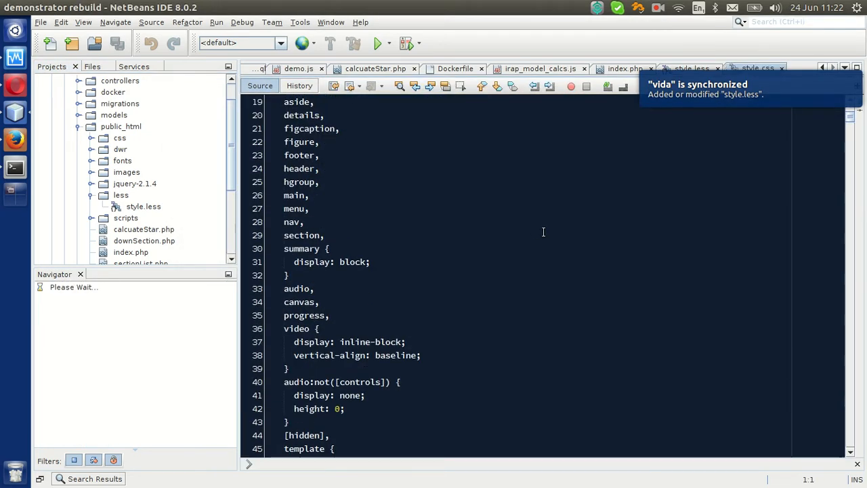
scroll("down", 3)
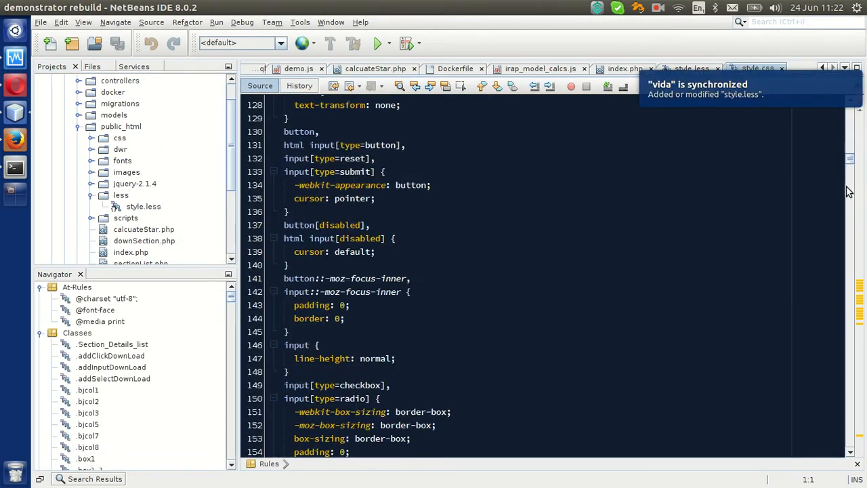
scroll("down", 3)
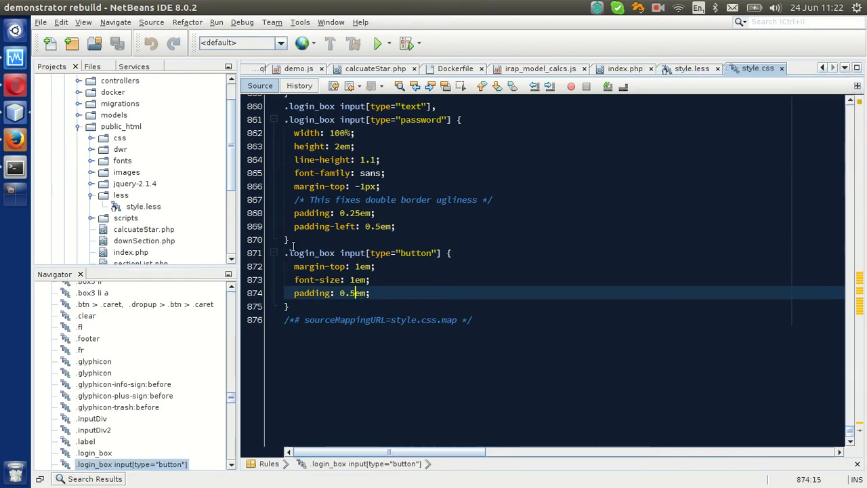
left_click(691, 68)
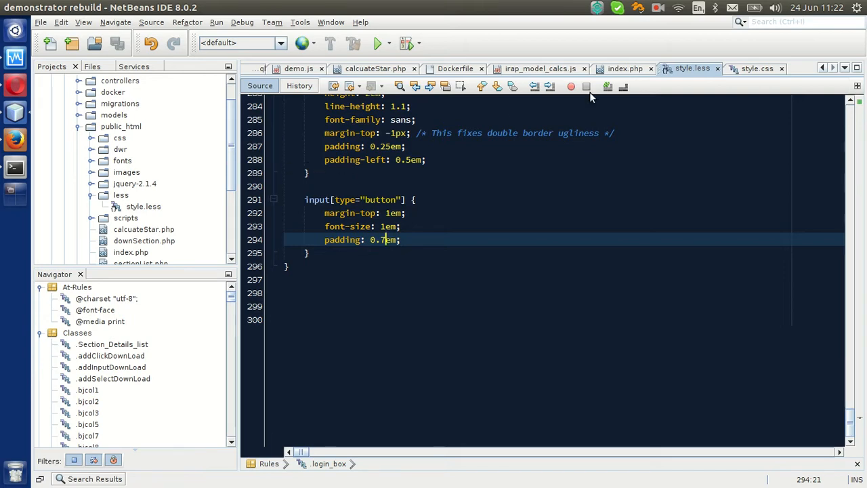
- In the project's LESS settings, remove the old less-to-css watch row and add an empty one
left_click(52, 79)
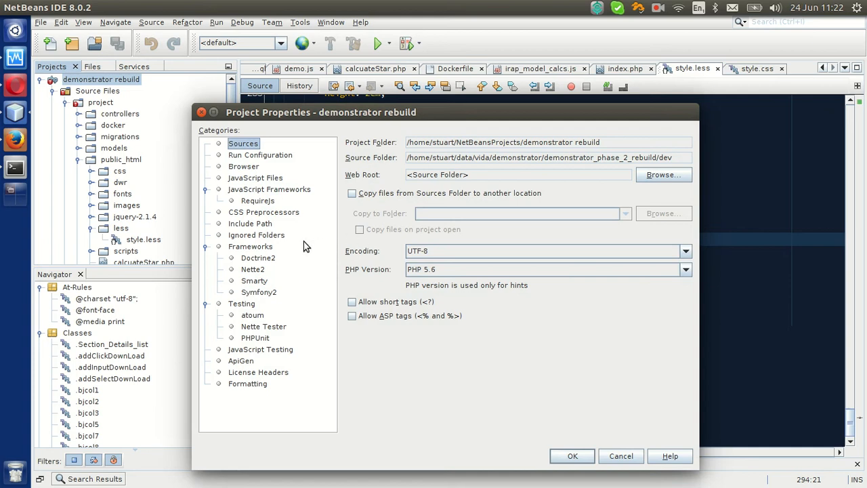
left_click(263, 212)
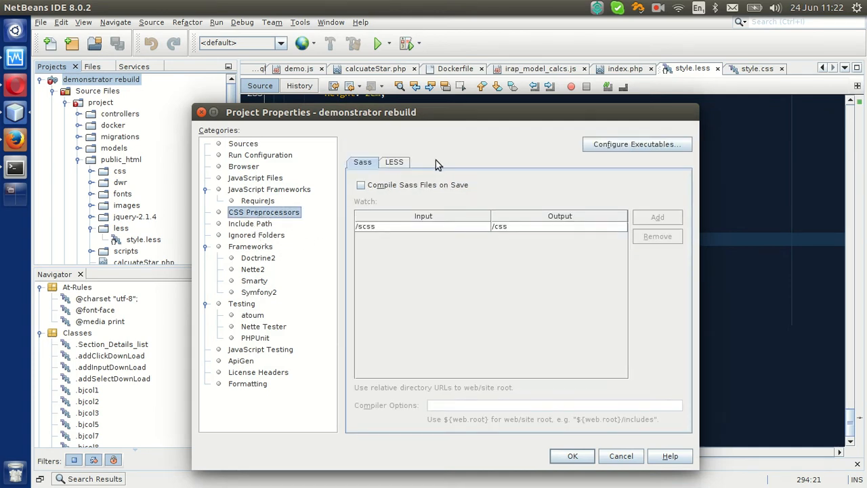
left_click(393, 162)
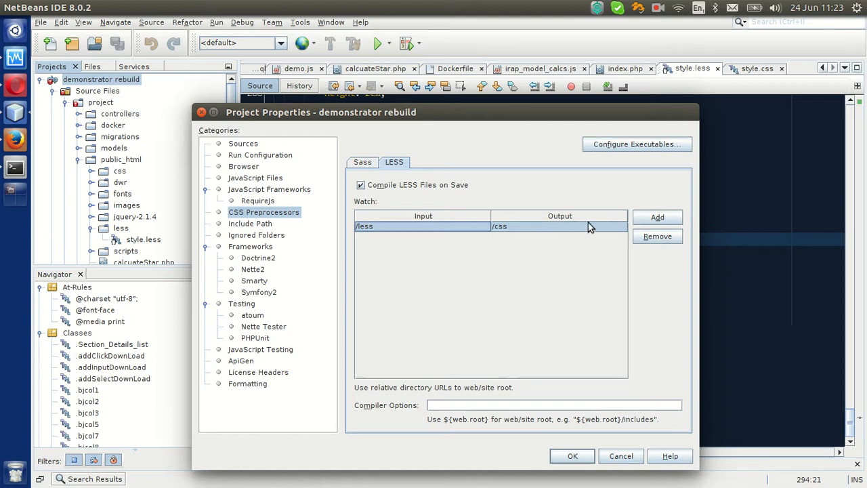
mouse_move(581, 233)
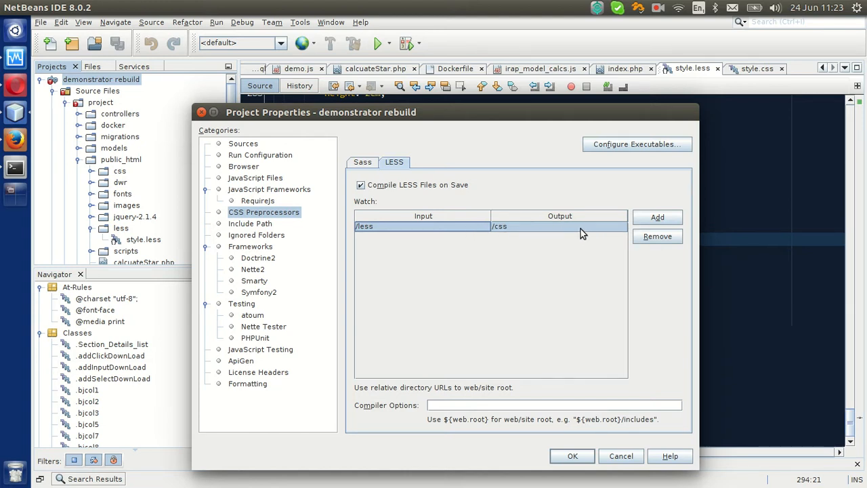
left_click(656, 236)
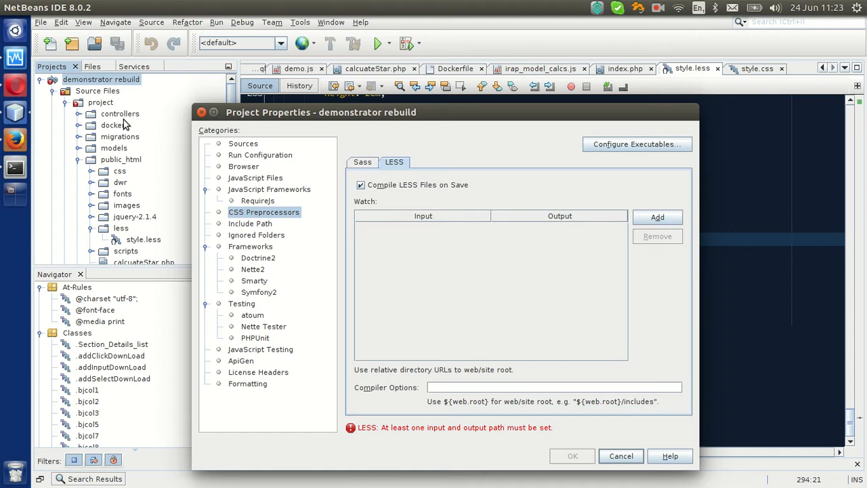
left_click(79, 91)
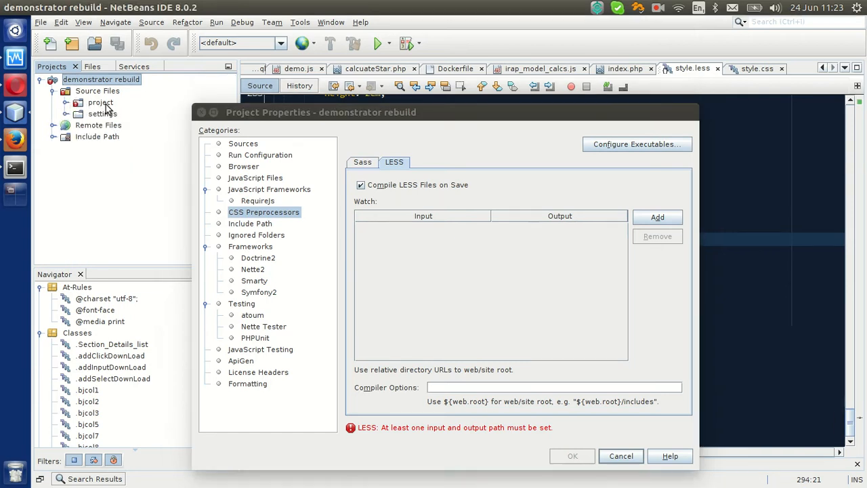
left_click(100, 103)
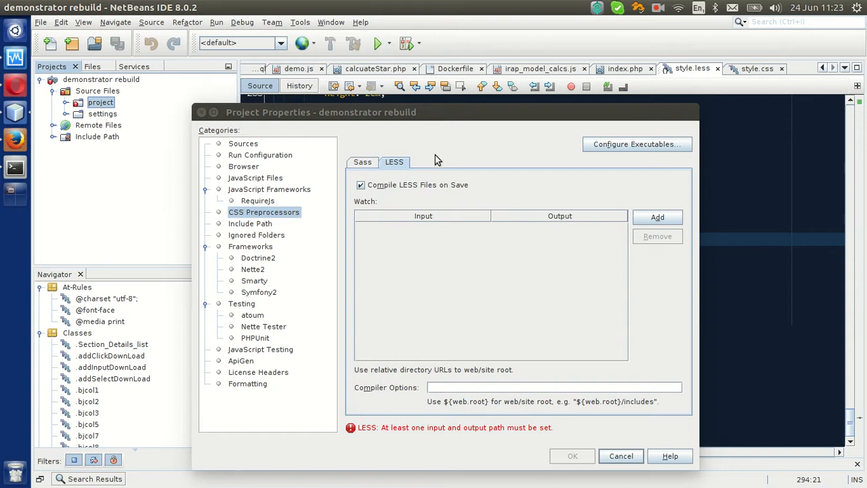
mouse_move(447, 160)
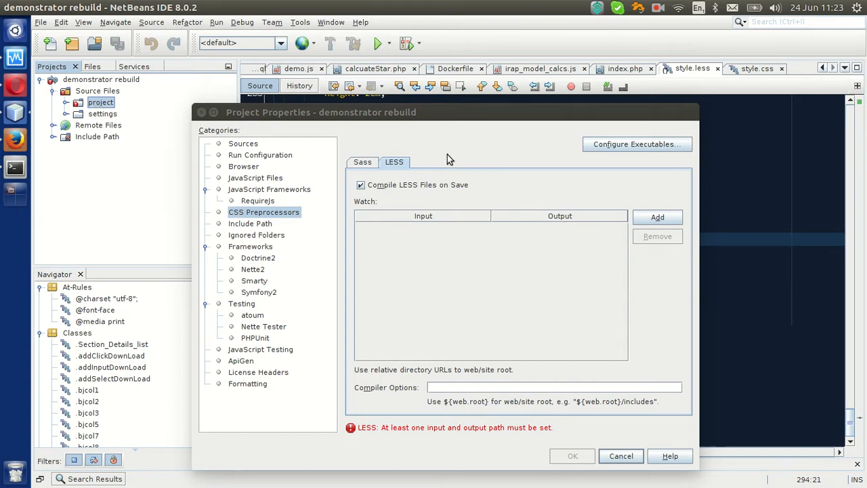
left_click(656, 217)
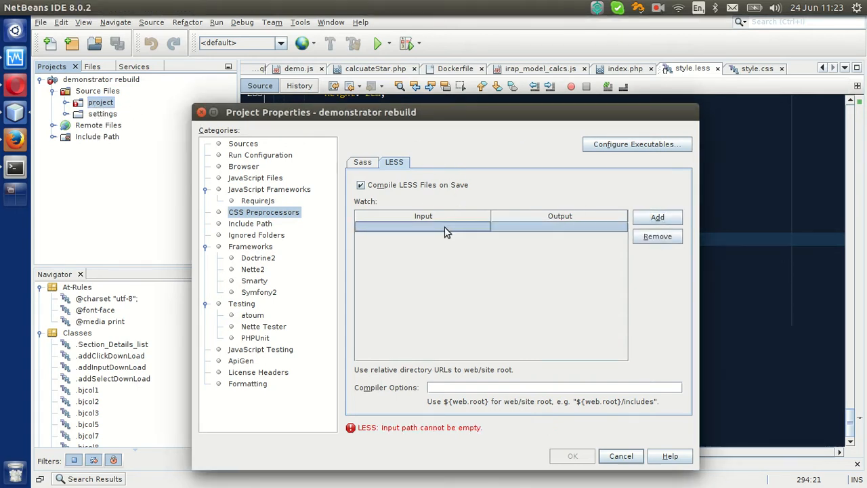
- Enter /project/public_html/less as input and a /project/public_html output path for the watch
type("/project")
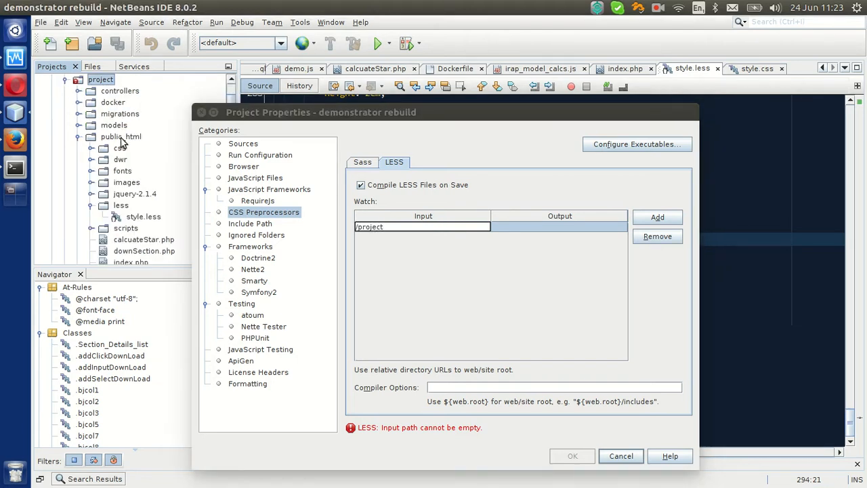
left_click(423, 226)
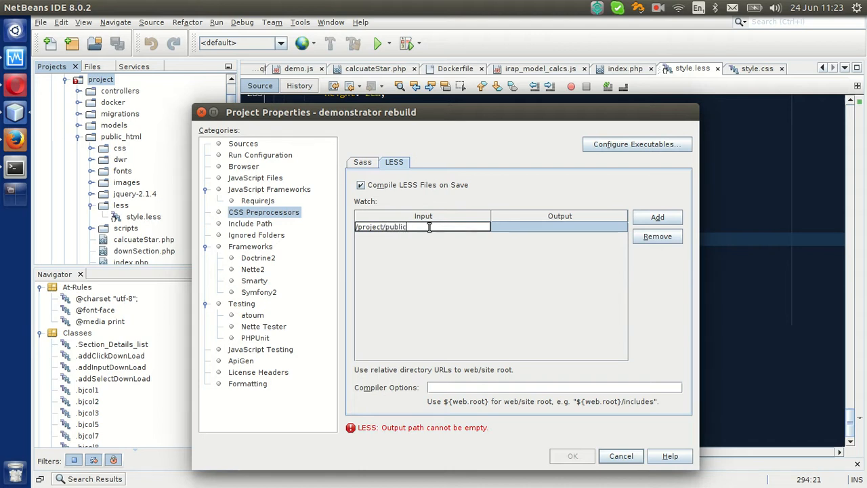
type("_html/")
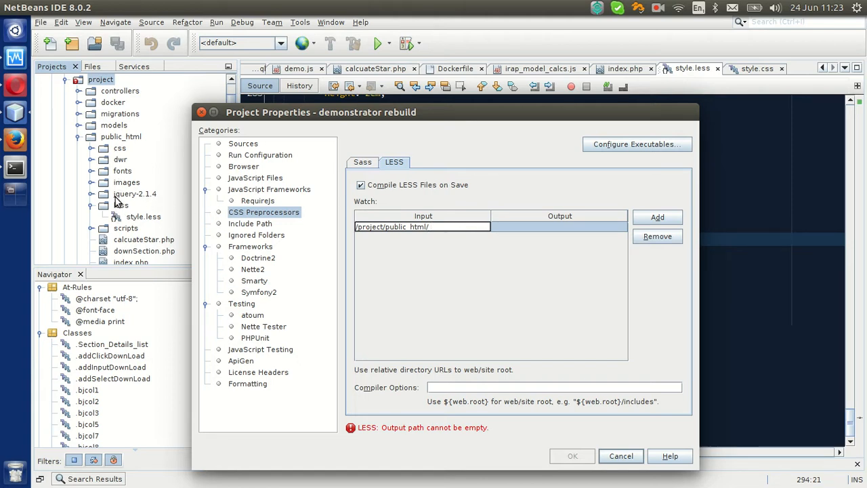
type("less")
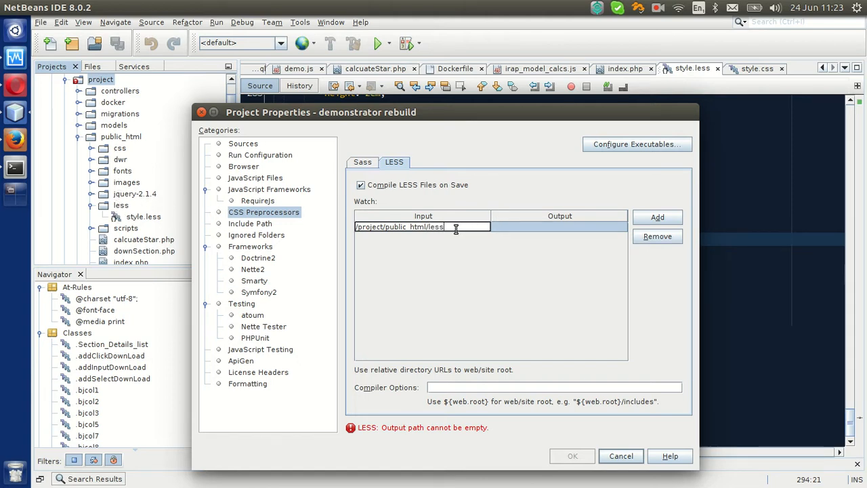
left_click(560, 226)
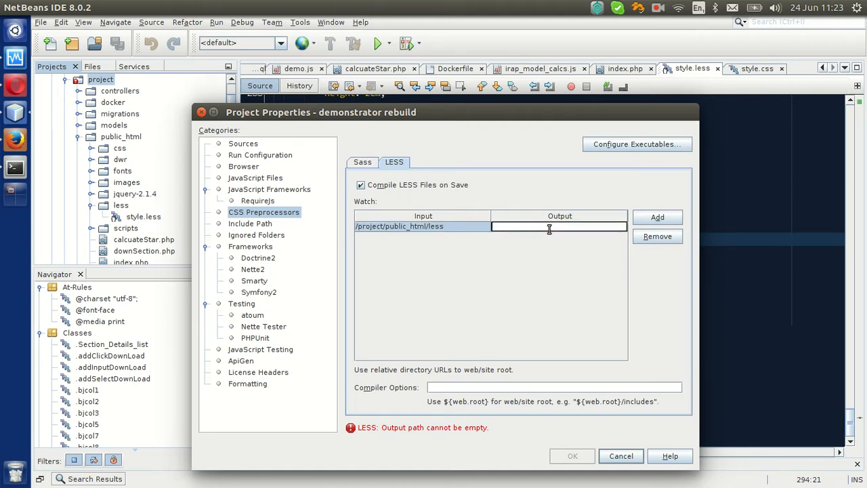
type("/project/")
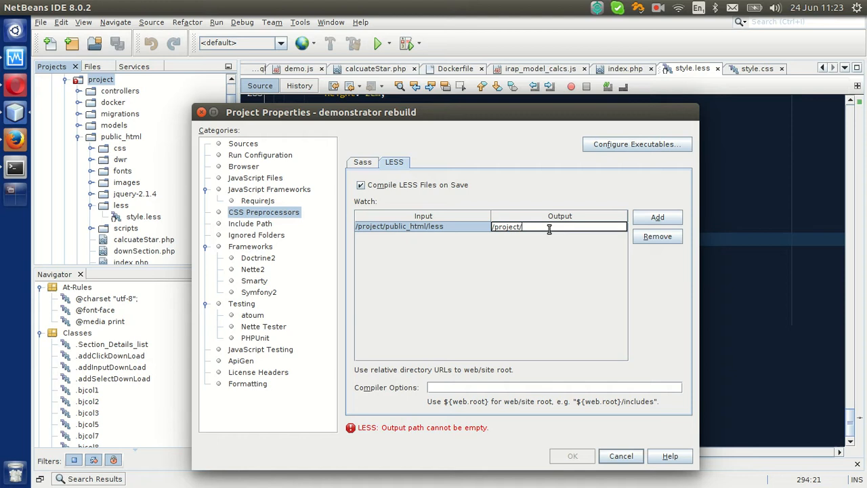
type("public_html/less")
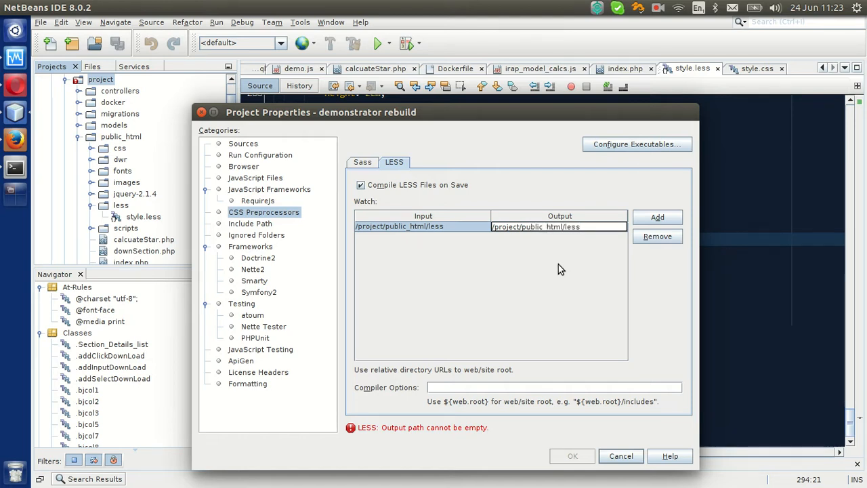
mouse_move(192, 190)
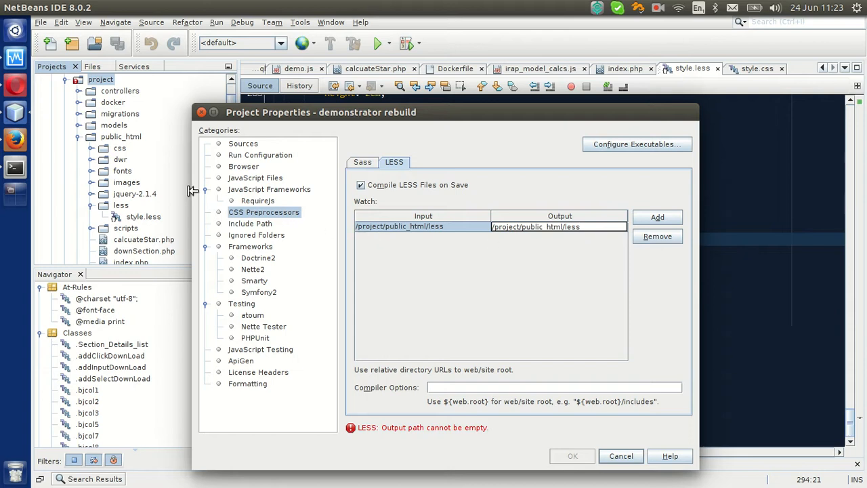
mouse_move(559, 288)
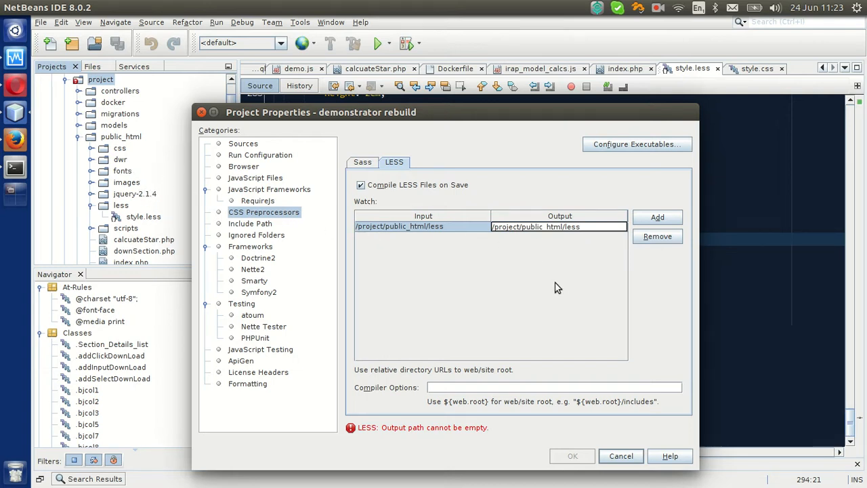
left_click(440, 238)
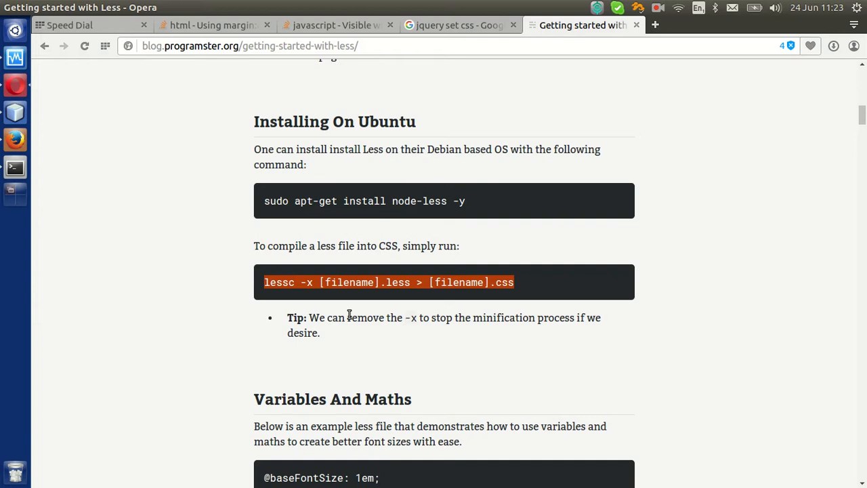
- Highlight the blog's tip about removing -x from the lessc command, then return to NetBeans
left_click(395, 323)
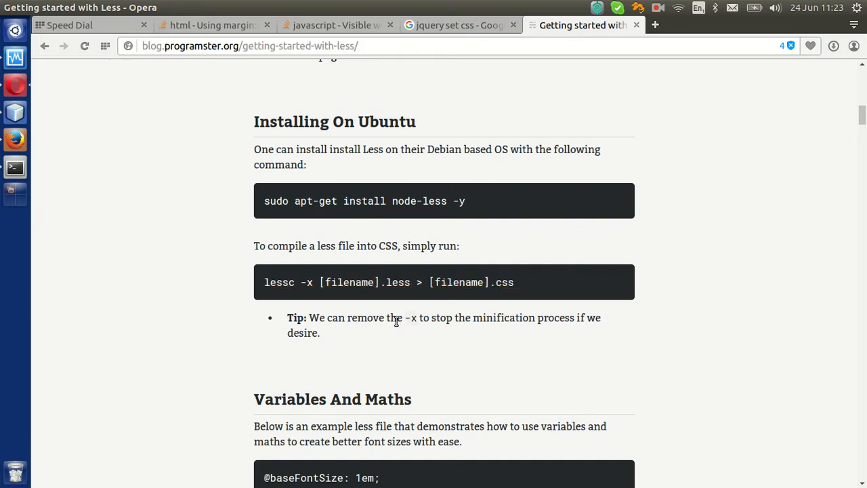
left_click_drag(347, 317, 450, 317)
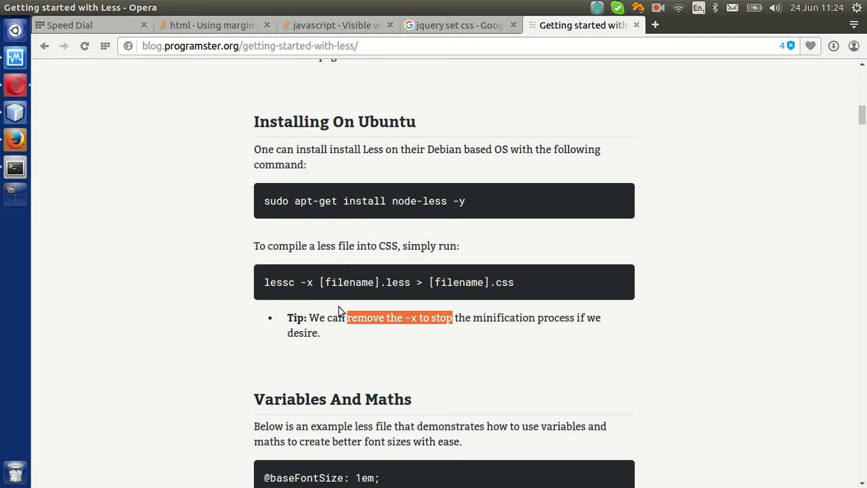
left_click_drag(346, 317, 458, 317)
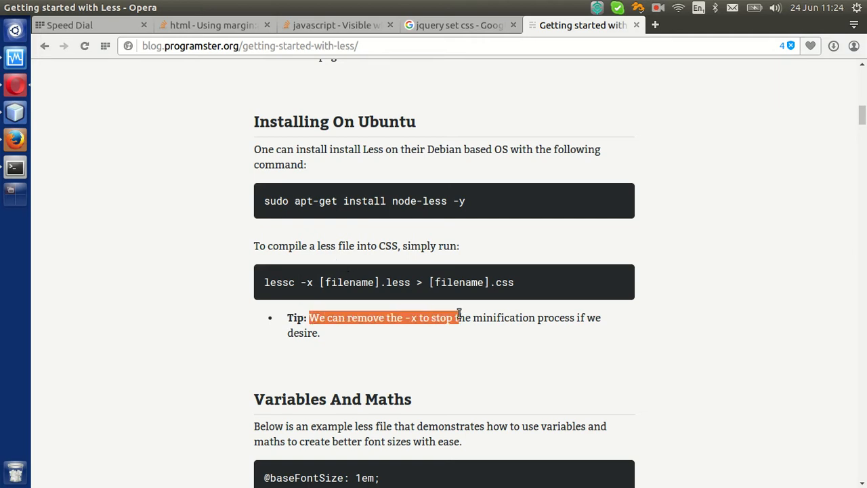
left_click(436, 317)
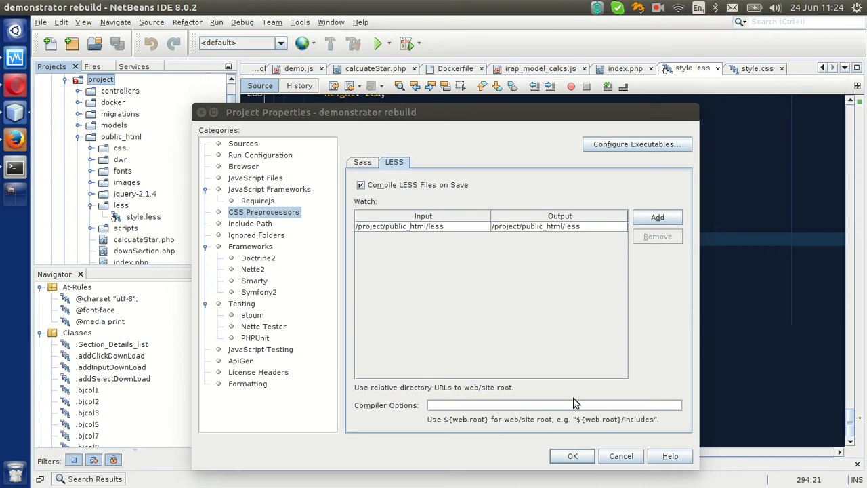
- Accept the new properties, change the button padding to 0.8em and save style.less to compile
left_click(572, 456)
type("7")
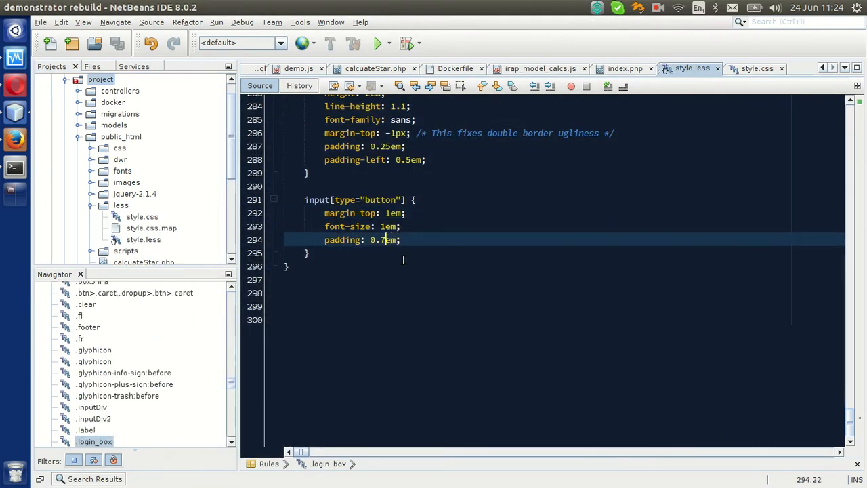
type("8")
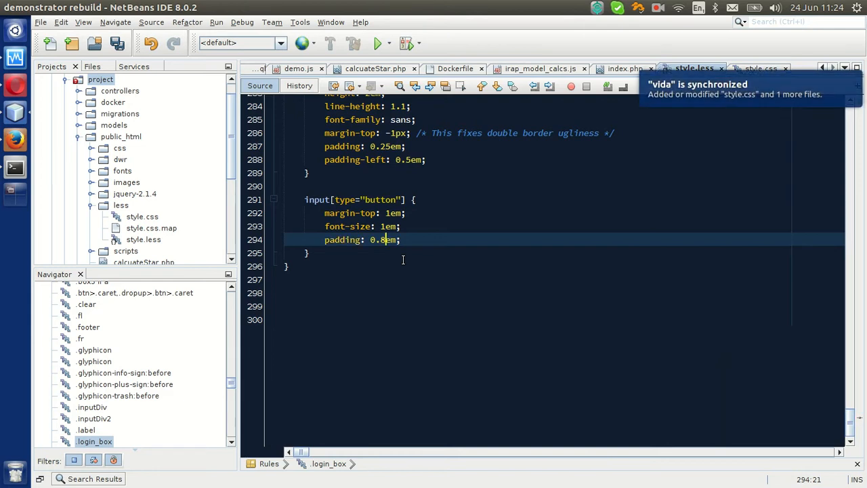
key("ctrl+s")
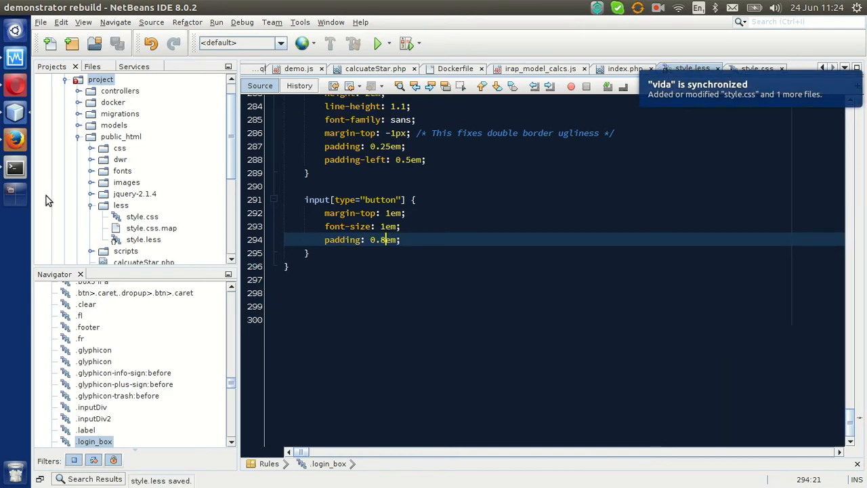
- Expand public_html/less in the Projects tree to reveal style.css, style.css.map and style.less
left_click(89, 147)
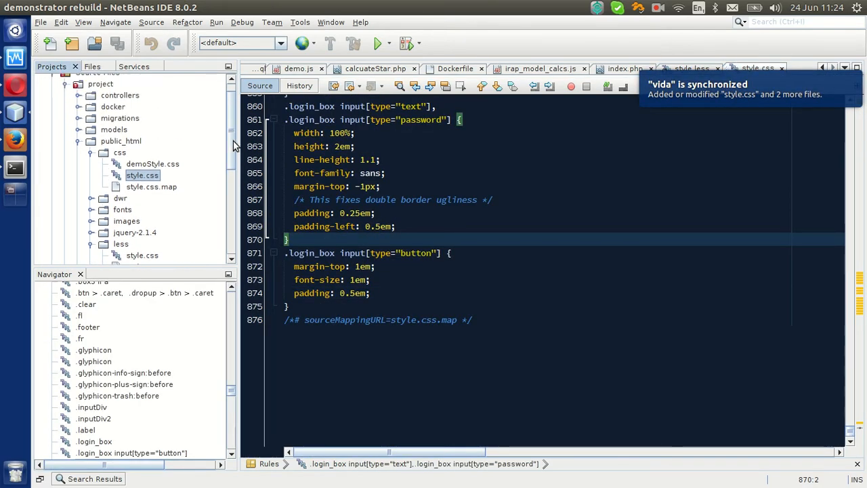
scroll("down", 3)
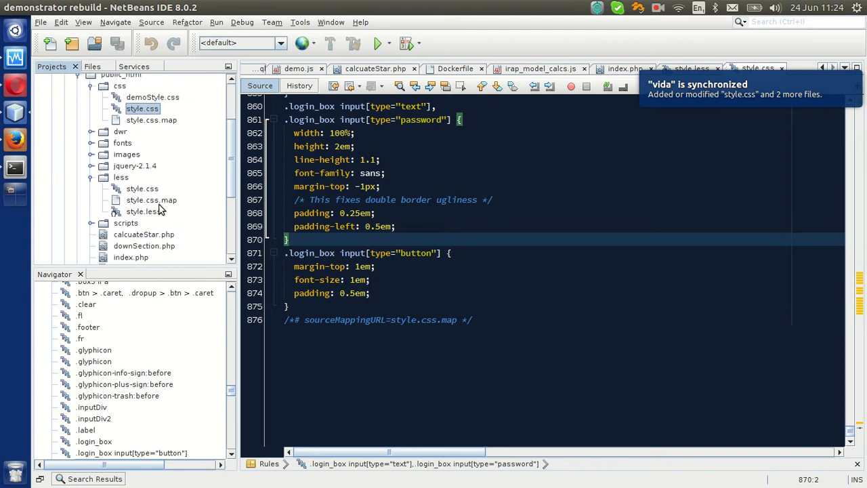
mouse_move(144, 215)
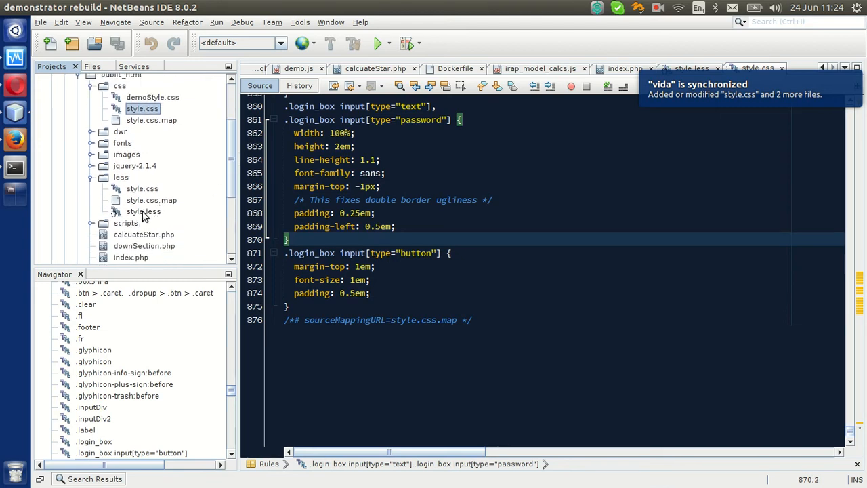
left_click(142, 212)
type("net")
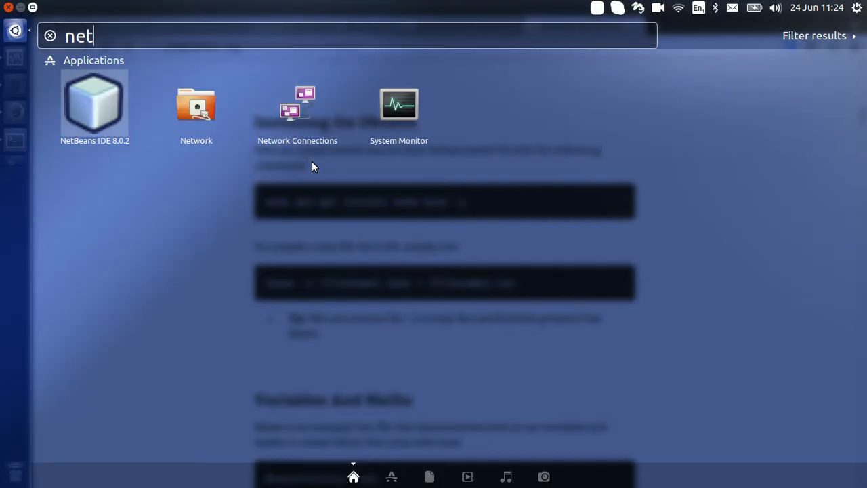
- Relaunch NetBeans IDE 8.0.2 from the Dash and open less/style.css showing 0.8em padding
left_click(95, 105)
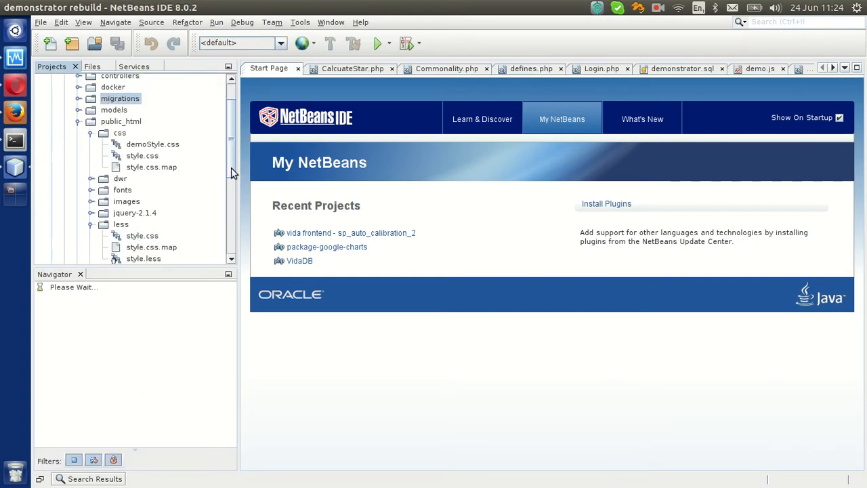
left_click(143, 258)
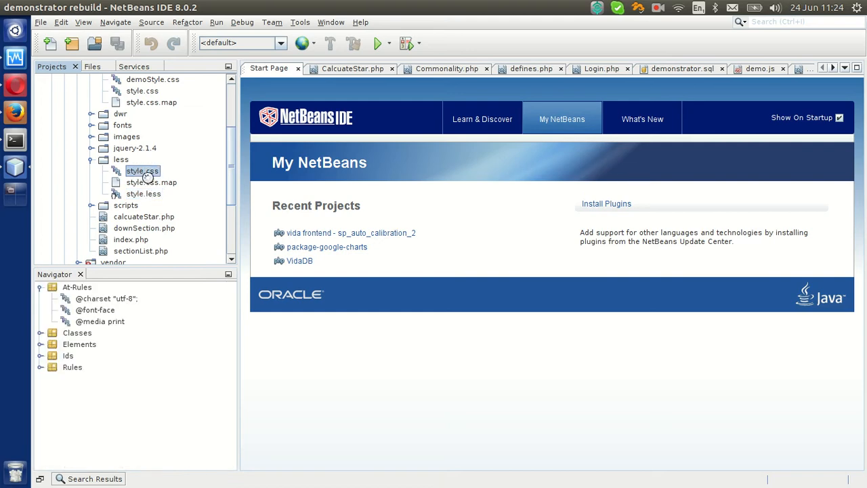
double_click(143, 171)
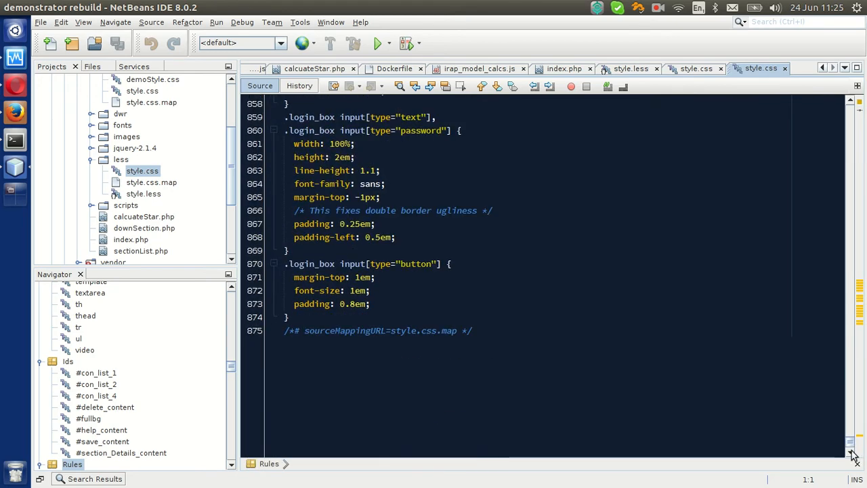
- Delete the stray compiled style.css from the less folder
right_click(142, 171)
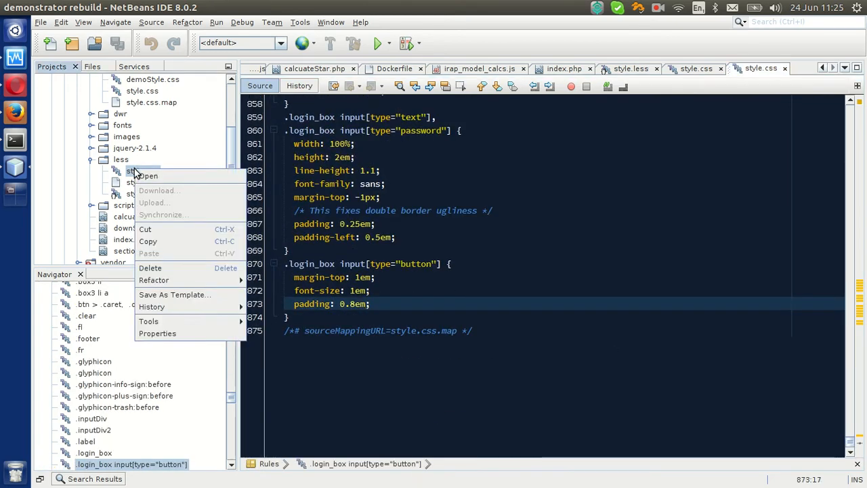
left_click(149, 269)
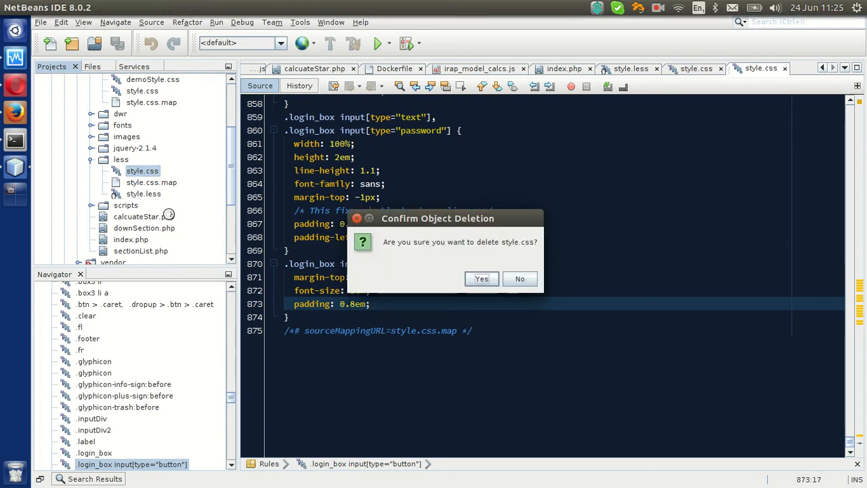
left_click(483, 279)
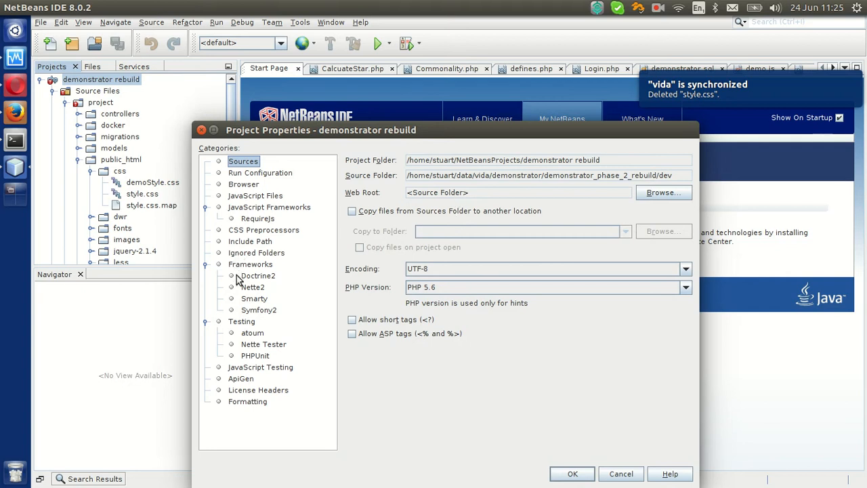
mouse_move(252, 236)
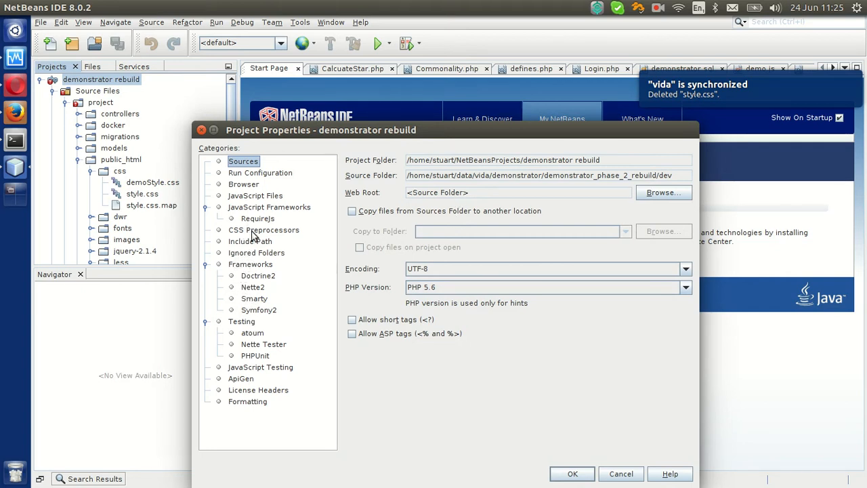
- Set the LESS preprocessor watch output to /project/public_html/css and apply the project properties
left_click(263, 230)
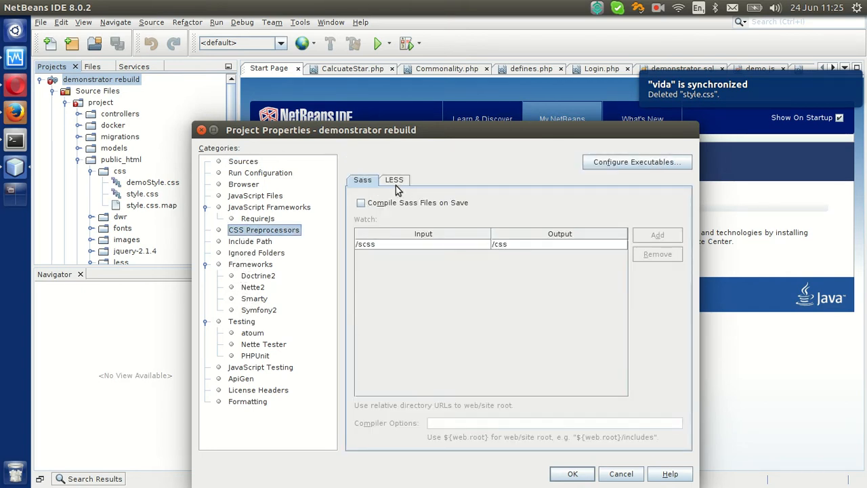
left_click(393, 179)
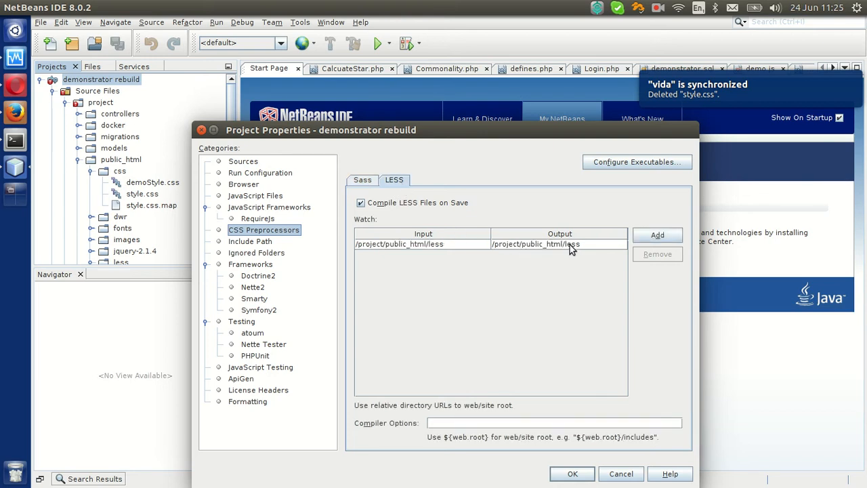
left_click(560, 244)
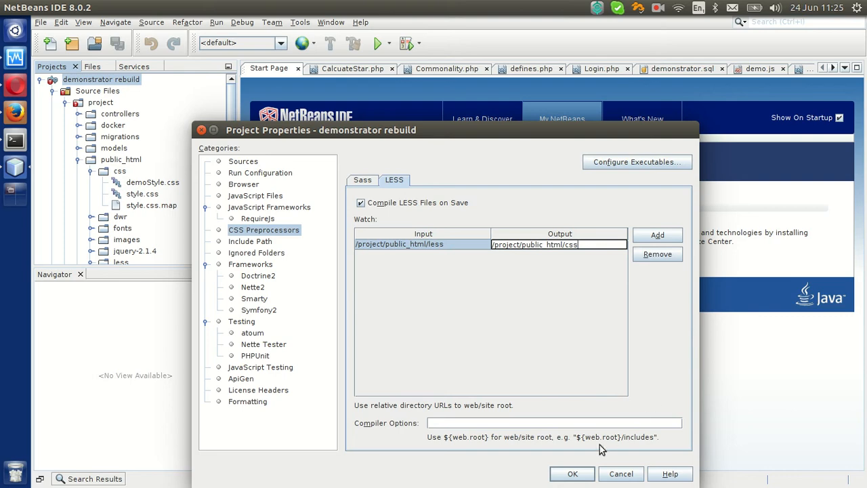
left_click(572, 474)
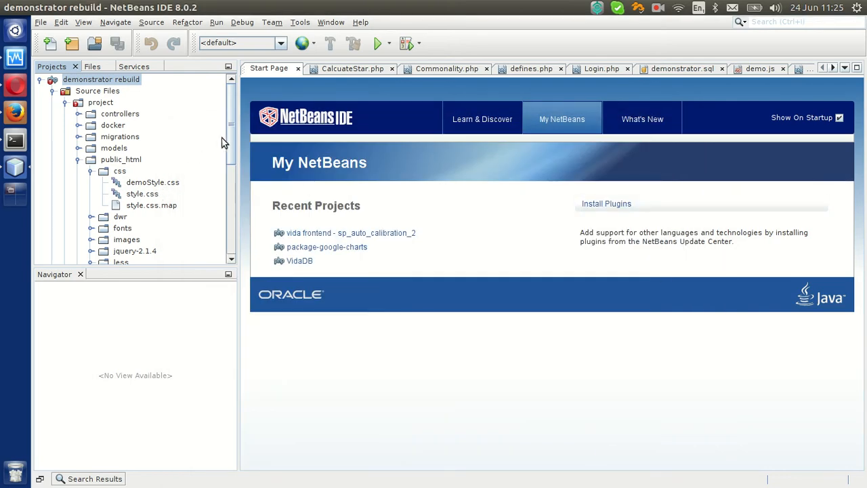
- Delete style.css.map from the less folder and raise the button padding in style.less to 0.9em
scroll("down", 3)
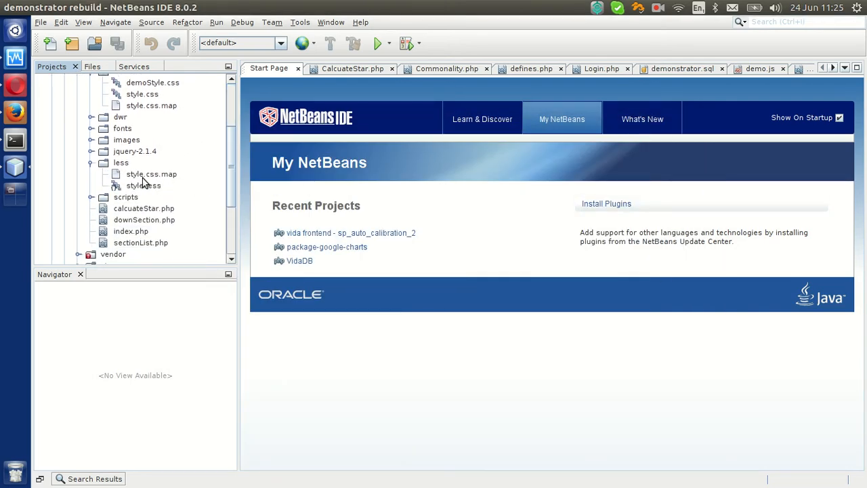
right_click(144, 185)
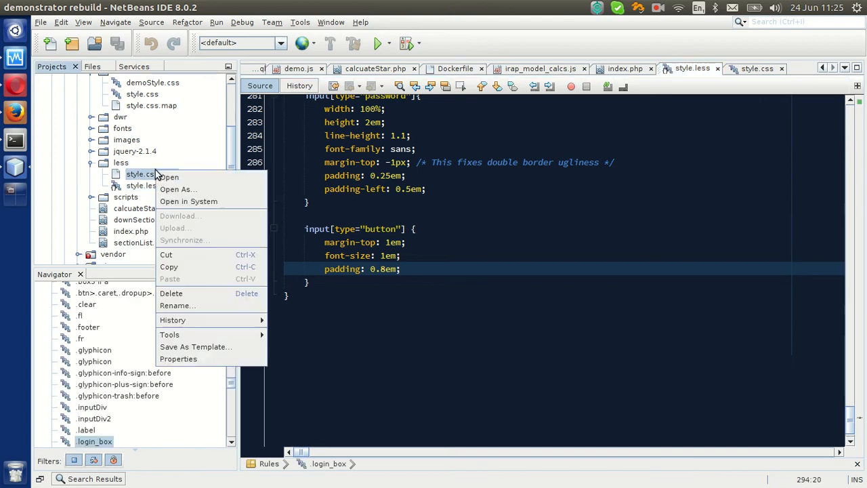
left_click(171, 292)
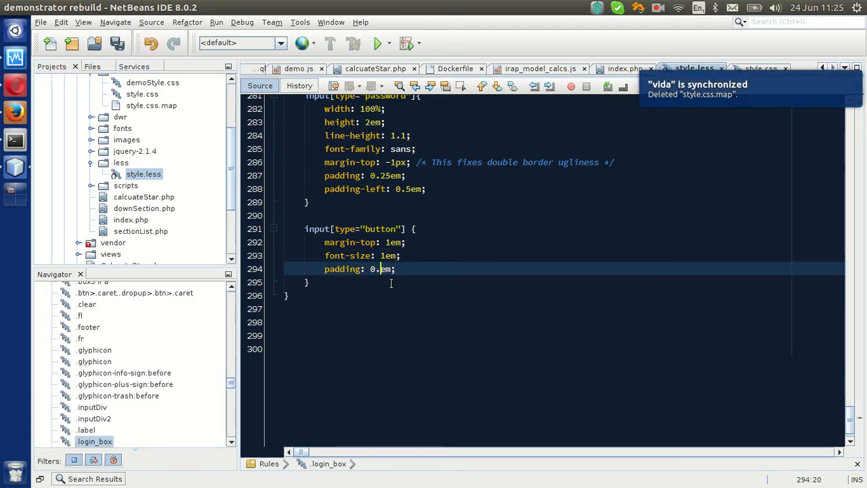
type("9")
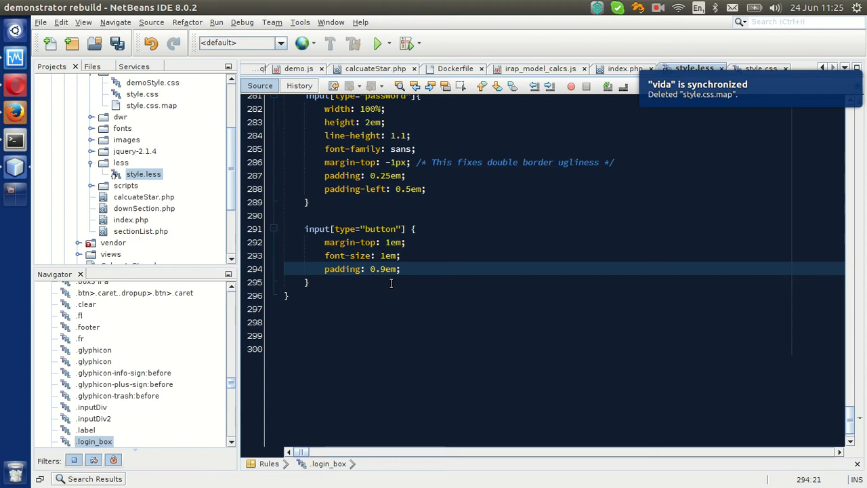
left_click(143, 94)
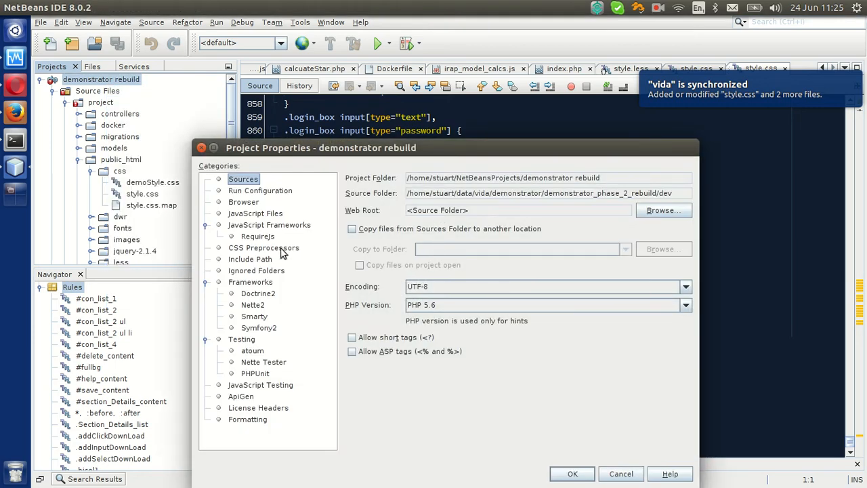
- Retype the LESS watch output path as /project/public_html/css under CSS Preprocessors
left_click(263, 247)
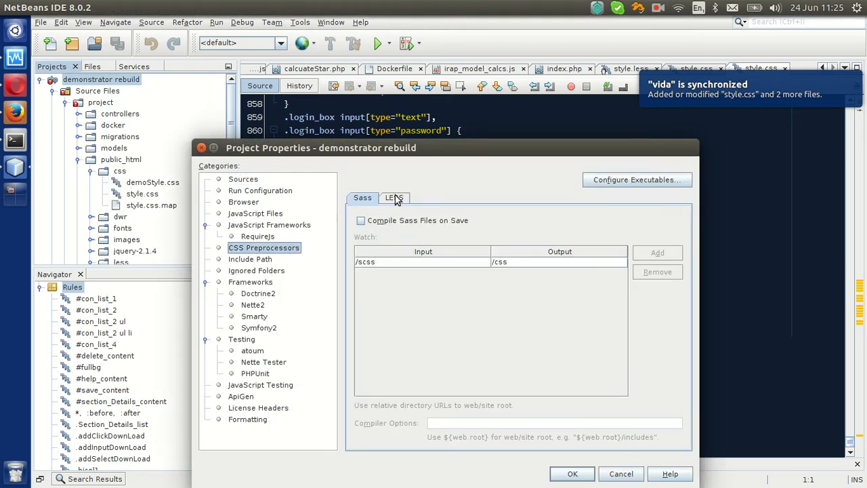
left_click(393, 198)
type("/project/public_html/c")
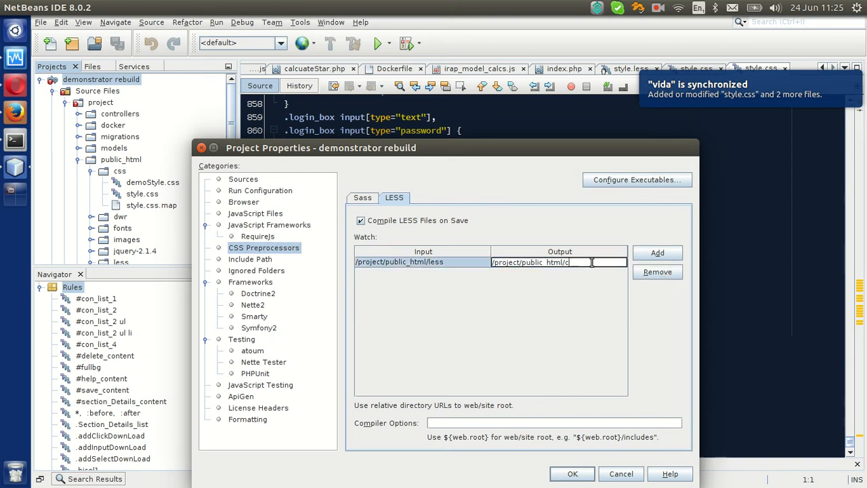
type("ss")
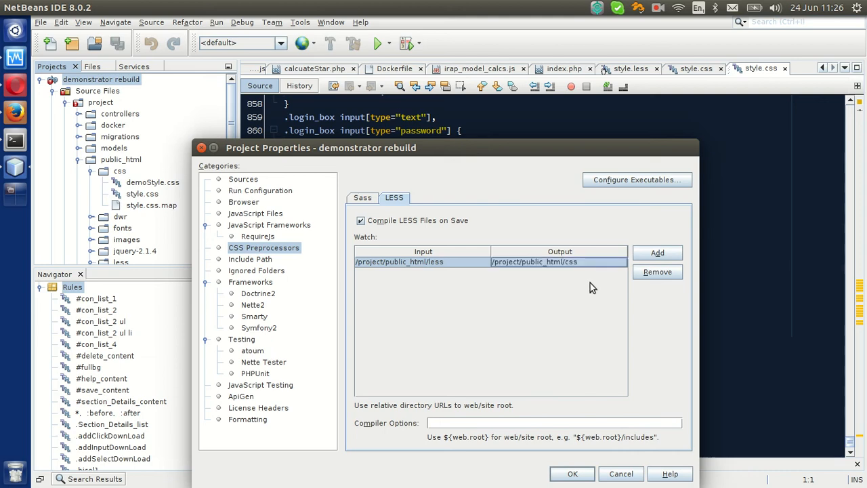
mouse_move(558, 100)
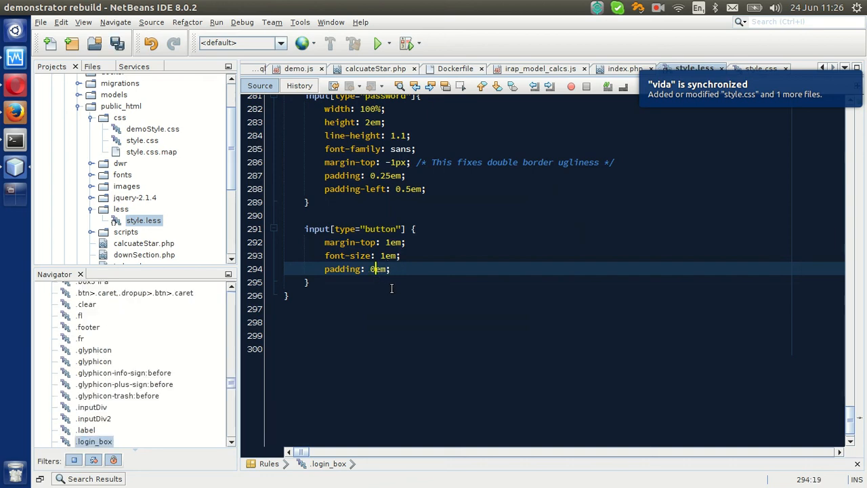
- Edit the button padding in style.less, save, and check css/style.css shows padding 0.5em
type("1")
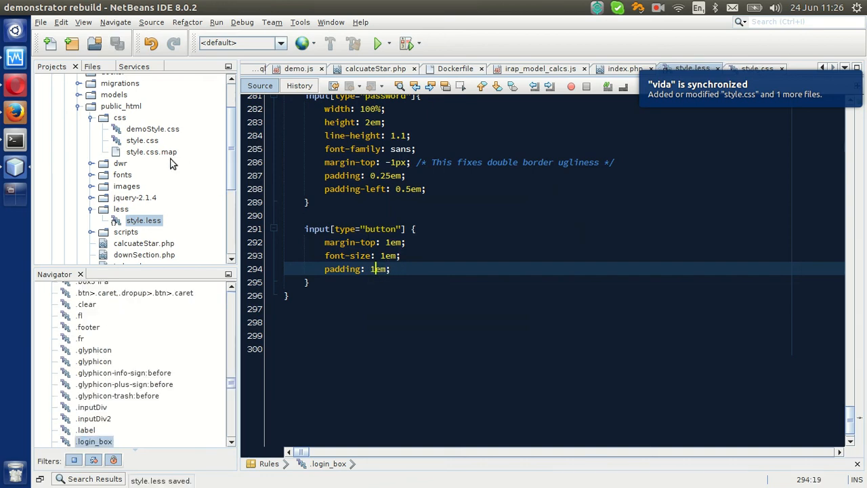
left_click(143, 140)
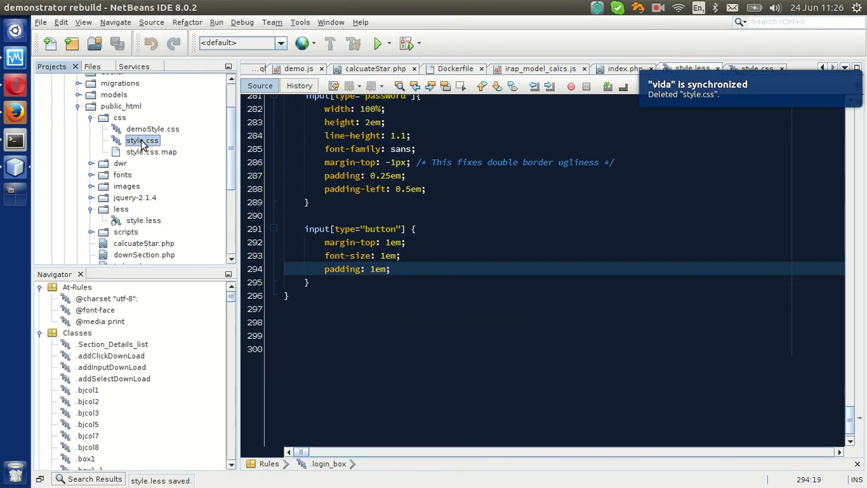
left_click(756, 67)
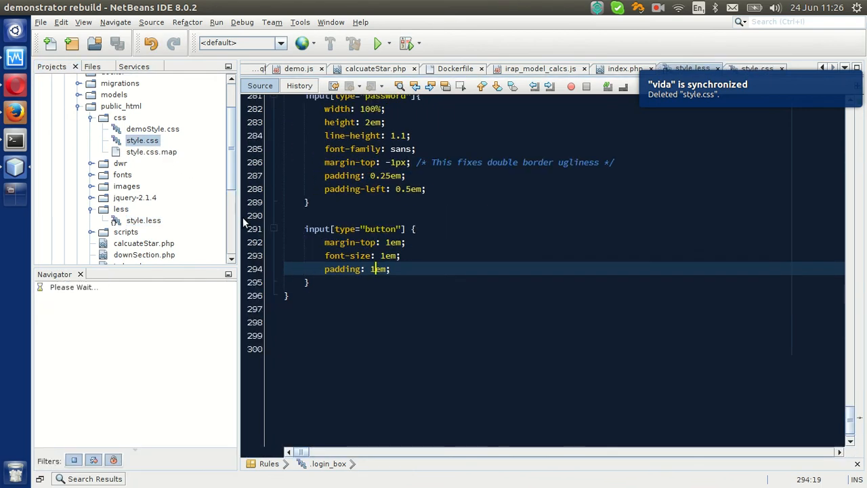
left_click(144, 220)
type("0")
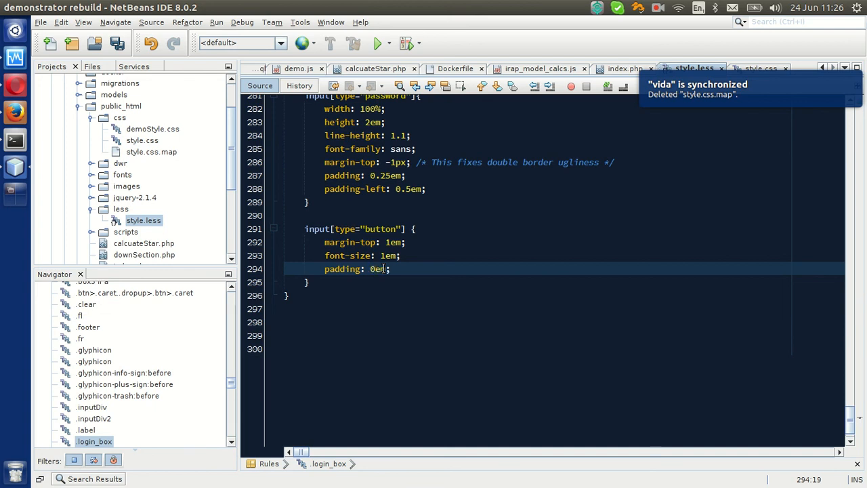
type(".5")
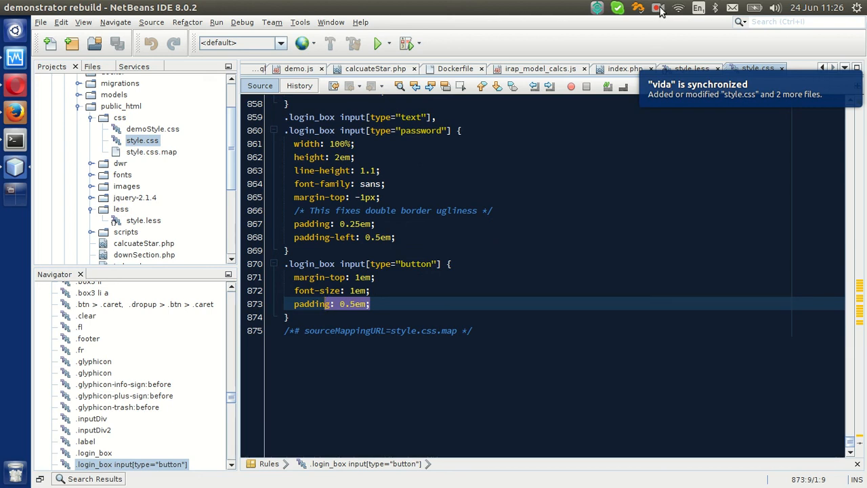
left_click(658, 8)
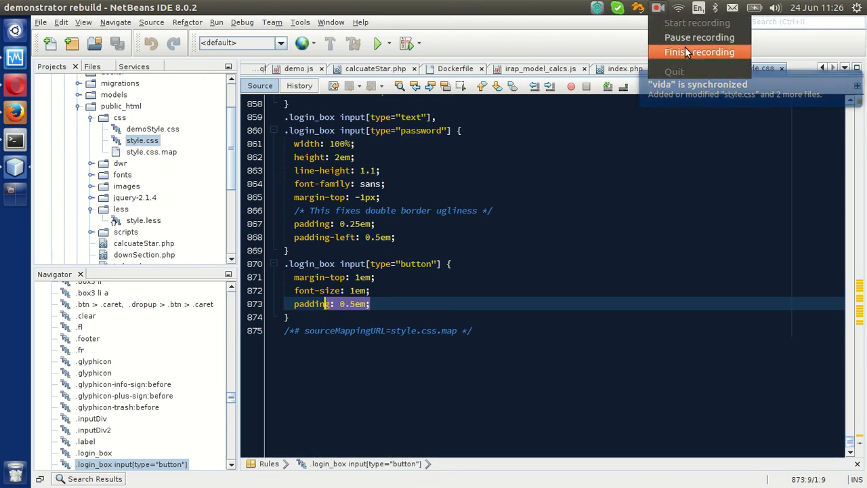